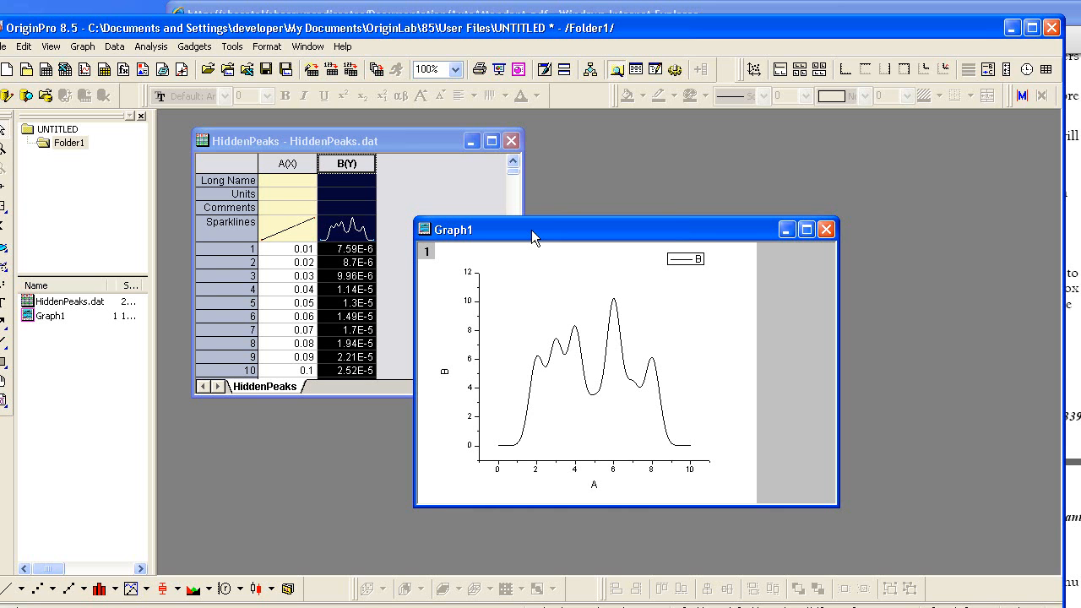
mouse_move(227, 125)
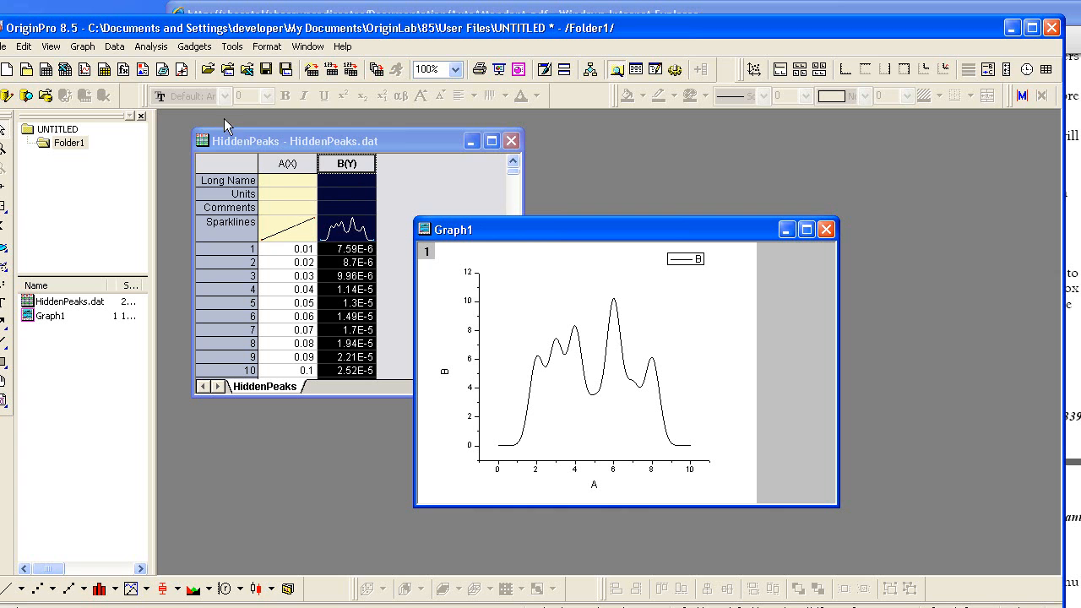
- Show the Analysis menu for the plotted HiddenPeaks curve
left_click(150, 46)
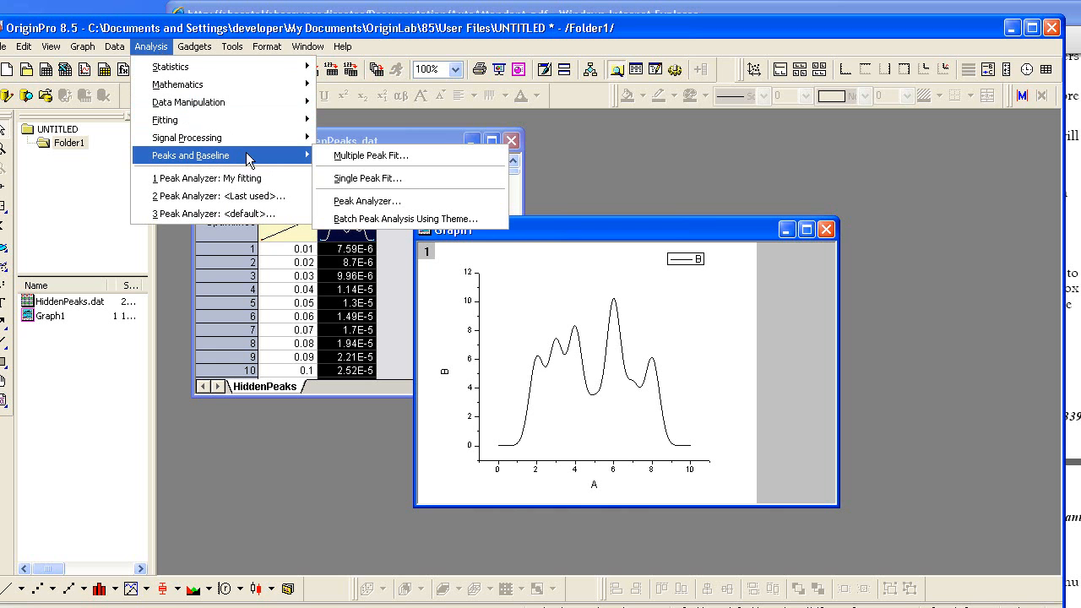
mouse_move(412, 201)
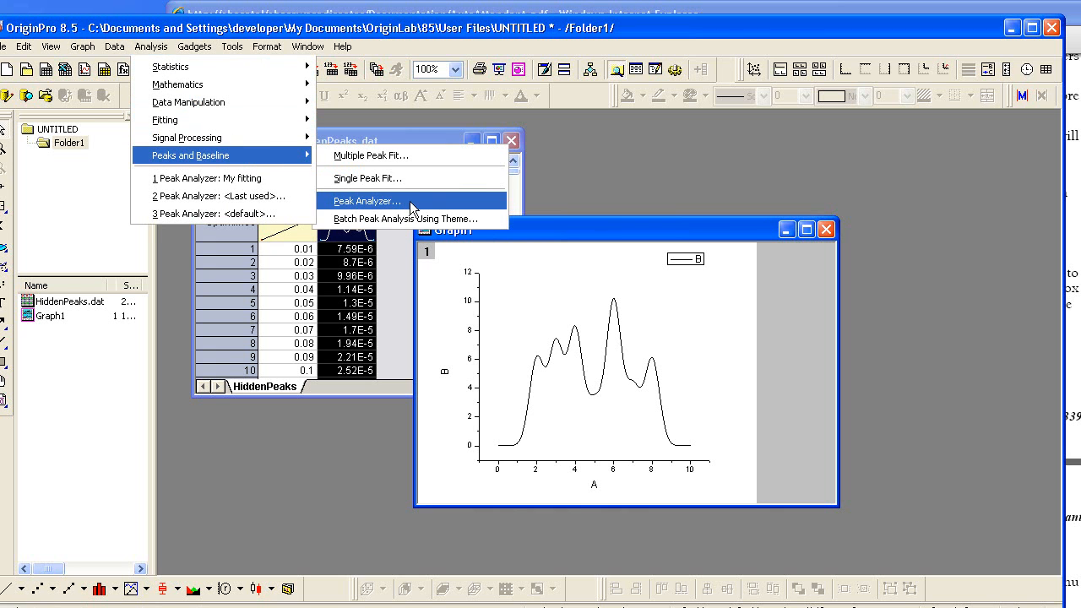
- Start Peak Analyzer with goal Fit Peaks (Pro) and Baseline Mode None, reaching Find Peaks
left_click(366, 200)
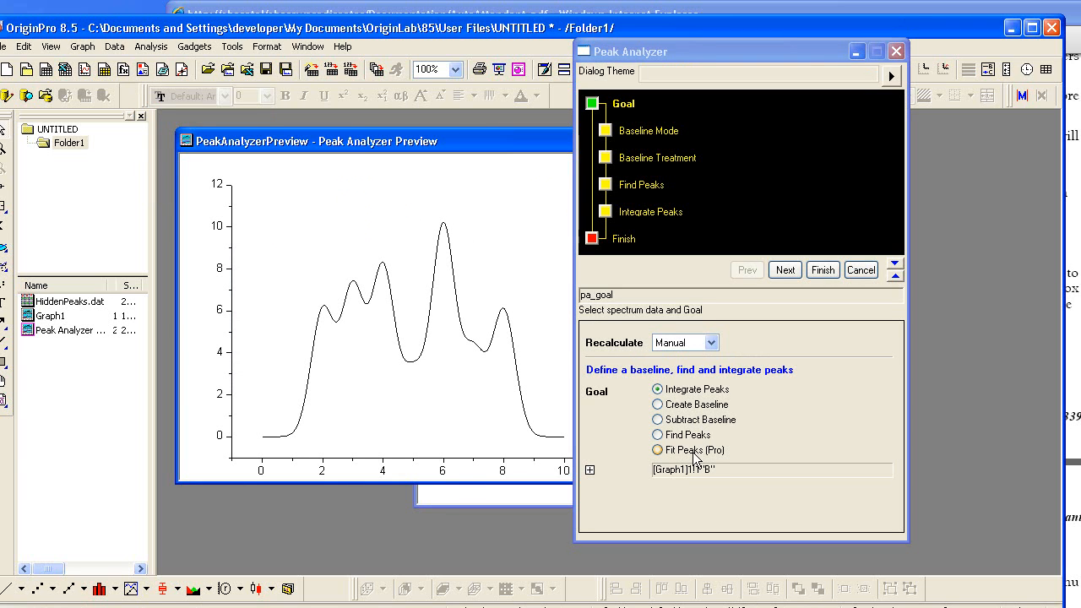
left_click(657, 450)
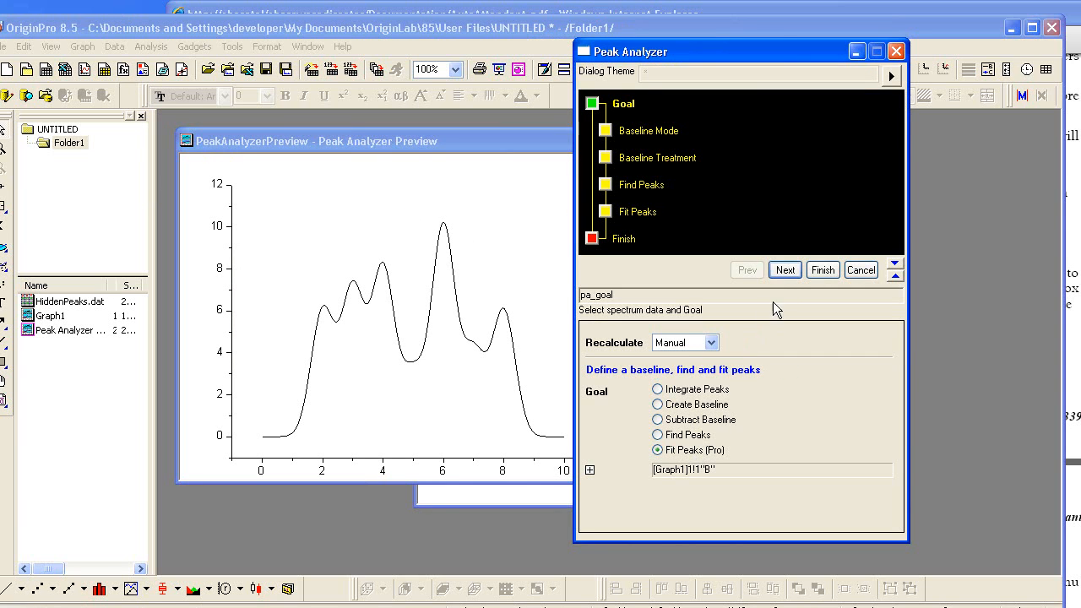
left_click(784, 270)
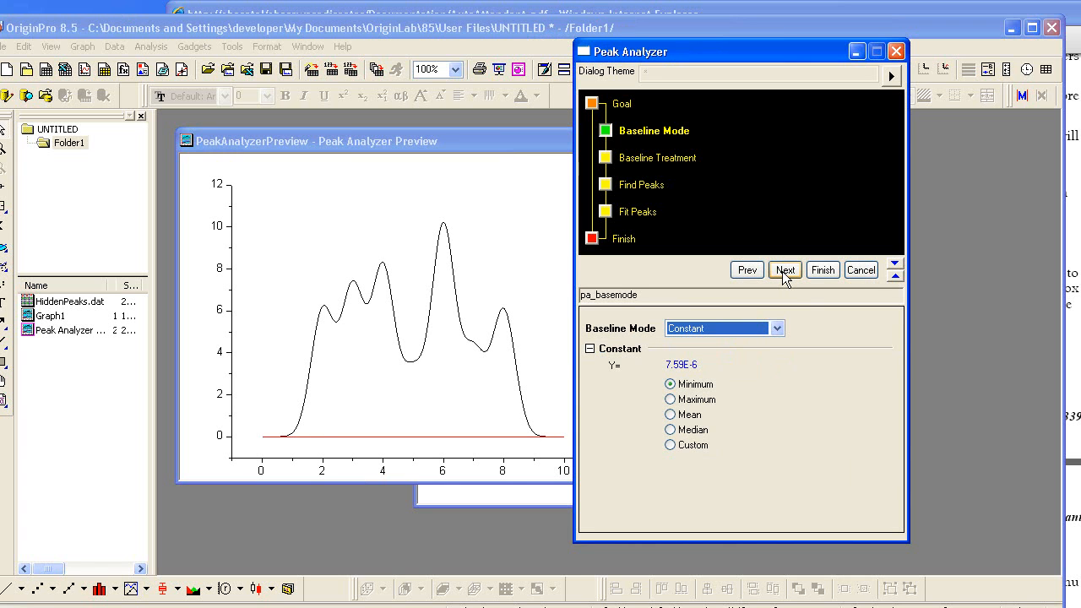
mouse_move(787, 290)
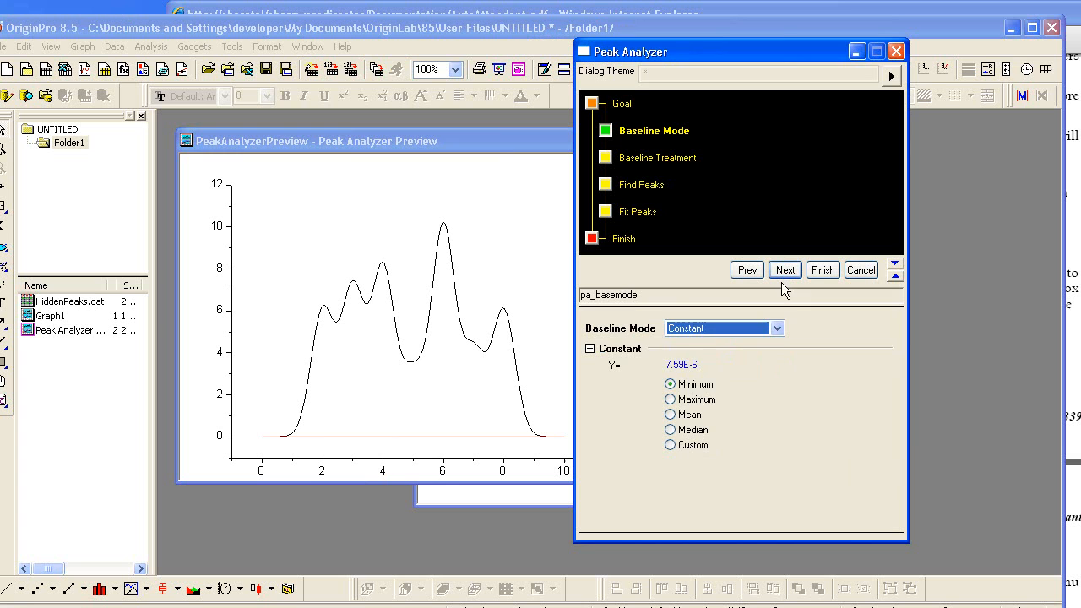
left_click(774, 327)
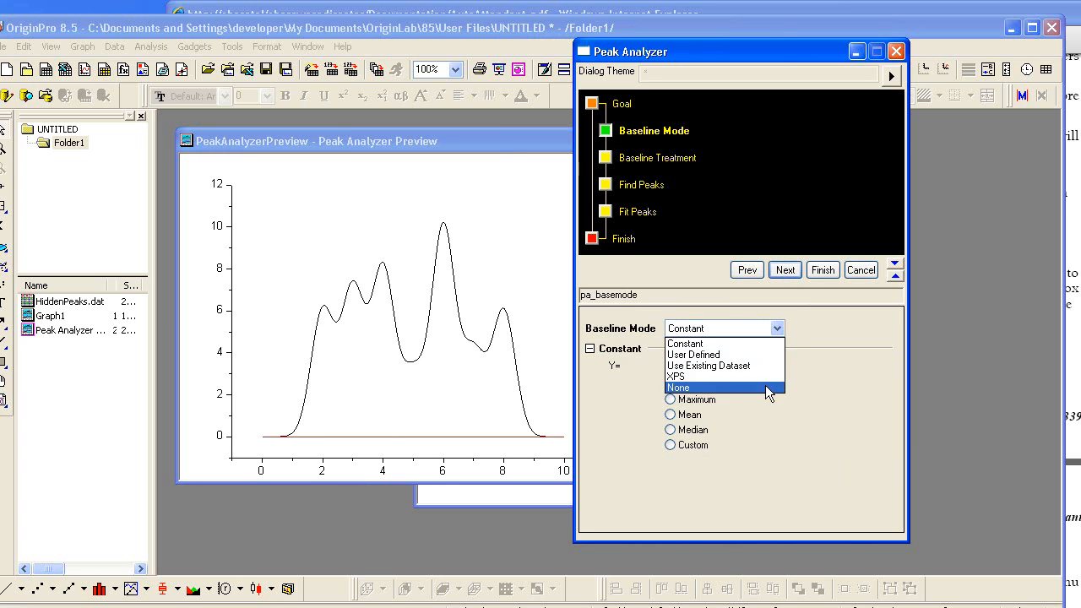
left_click(679, 387)
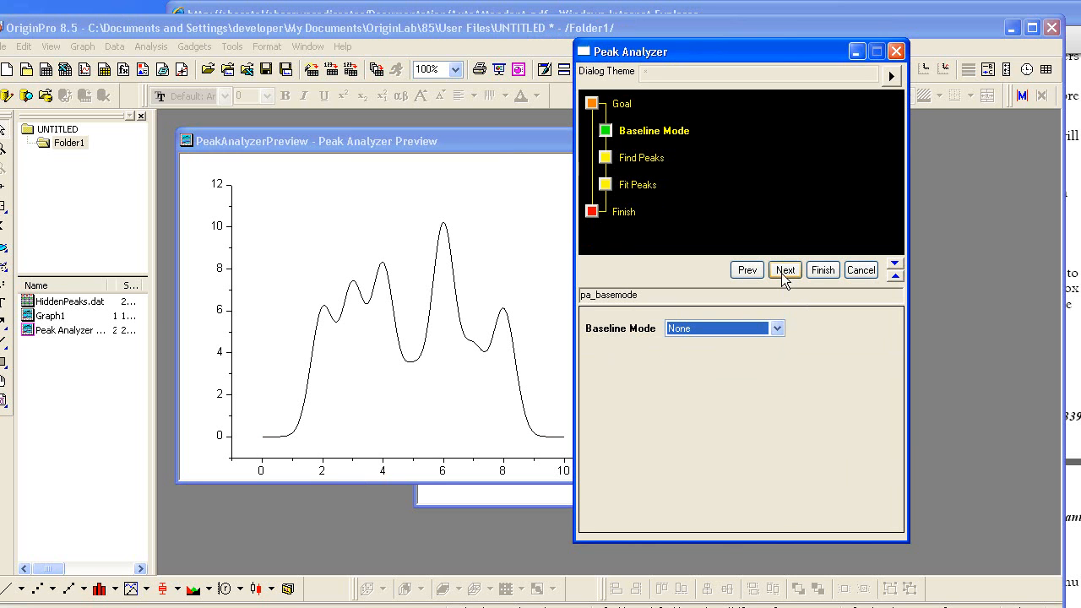
left_click(783, 271)
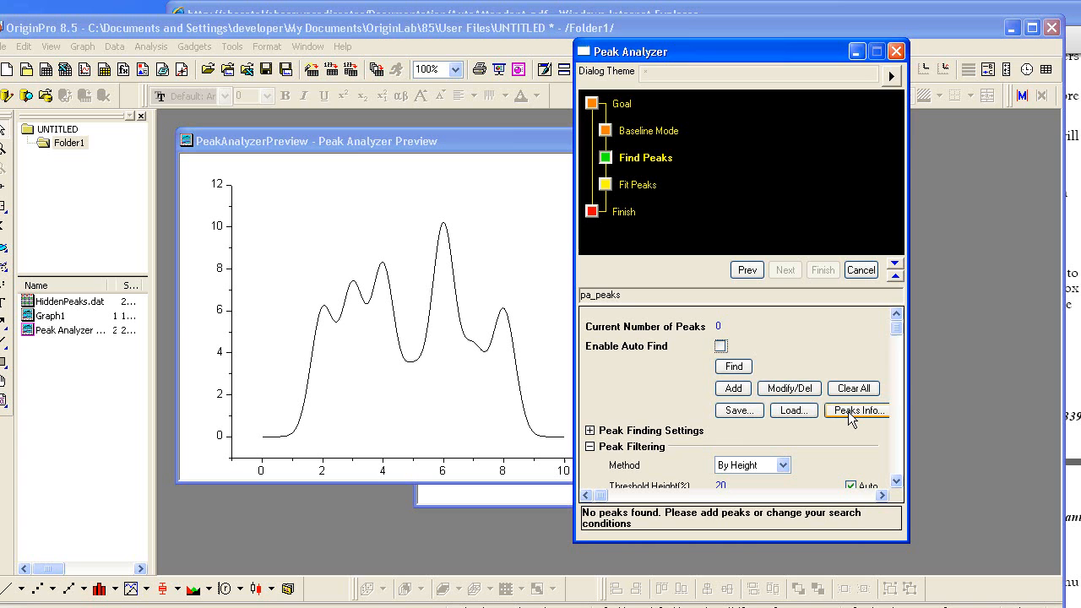
- Add peaks in Peaks Info until seven rows exist
left_click(857, 410)
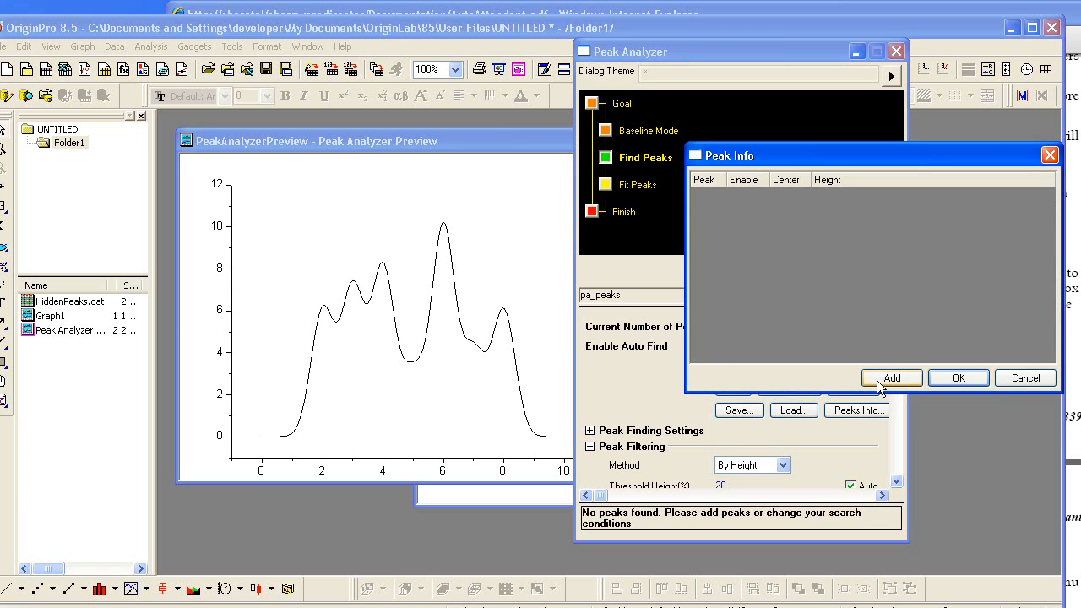
left_click(892, 378)
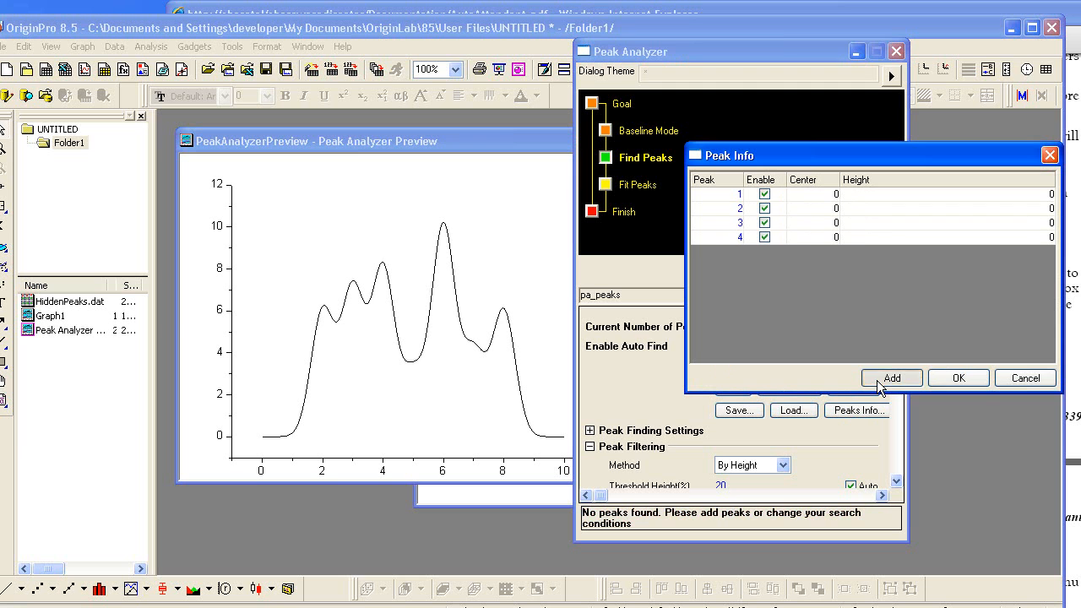
left_click(892, 379)
type("2")
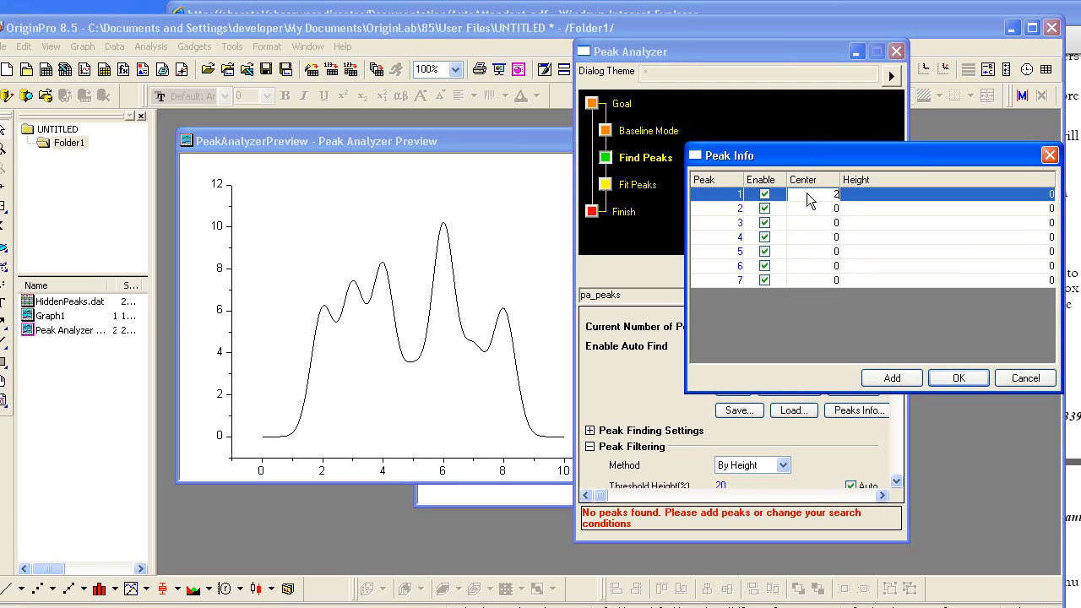
- Enter centers 2, 3, 4, 5, 6, 7, 8 and heights 5 for all seven peaks and accept
left_click(811, 209)
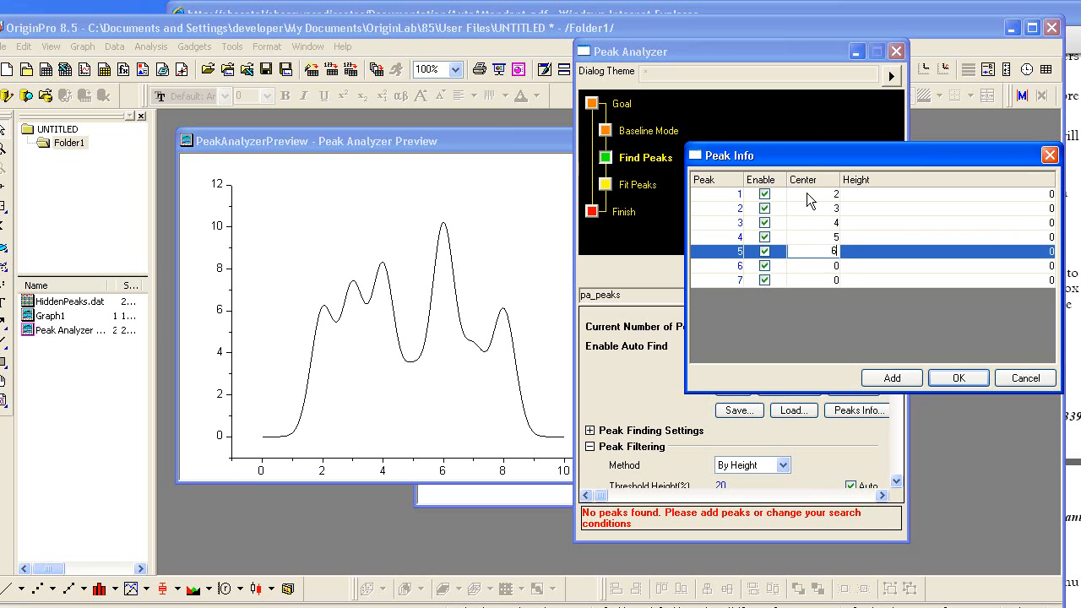
left_click(811, 266)
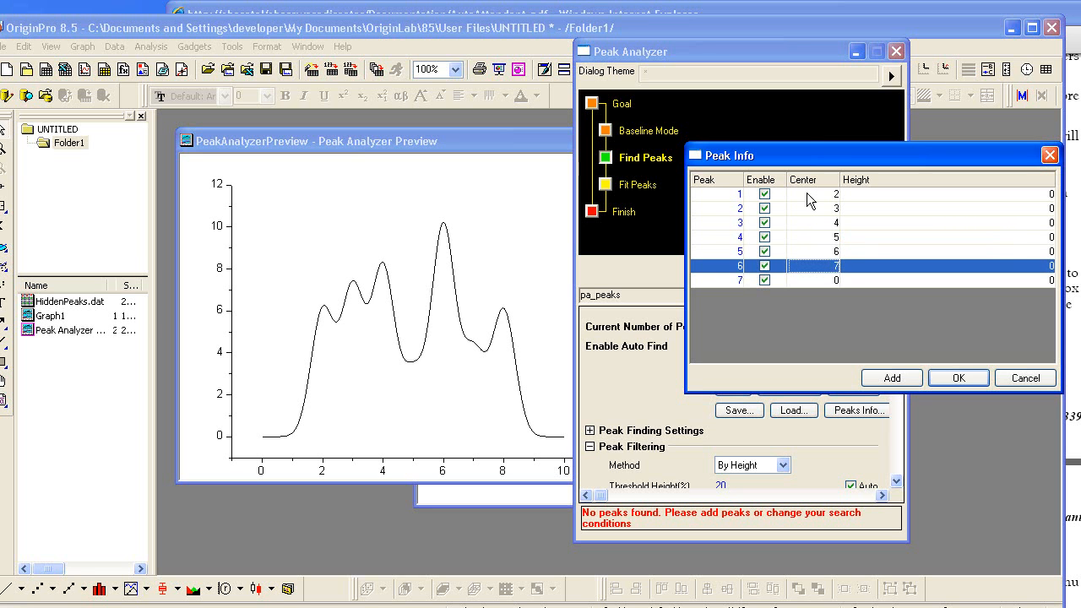
left_click(716, 280)
type("5")
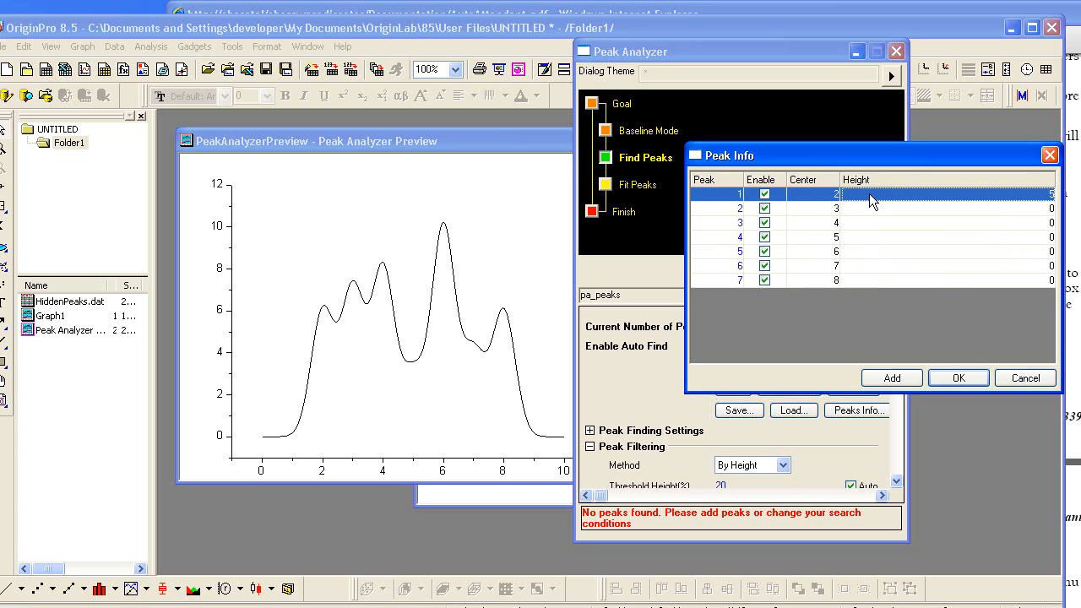
left_click(814, 223)
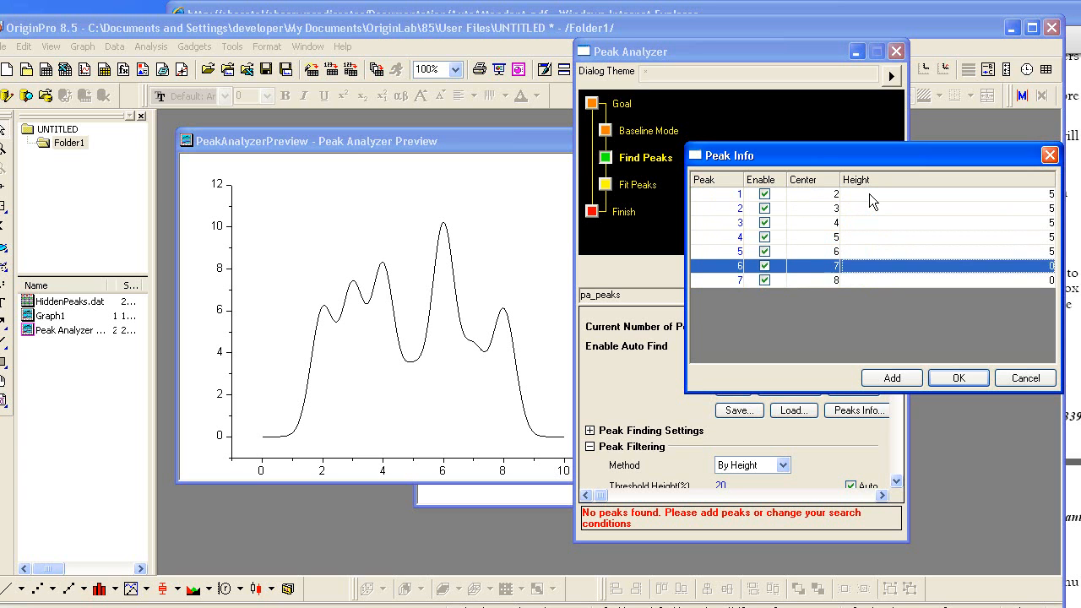
left_click(716, 281)
type("5")
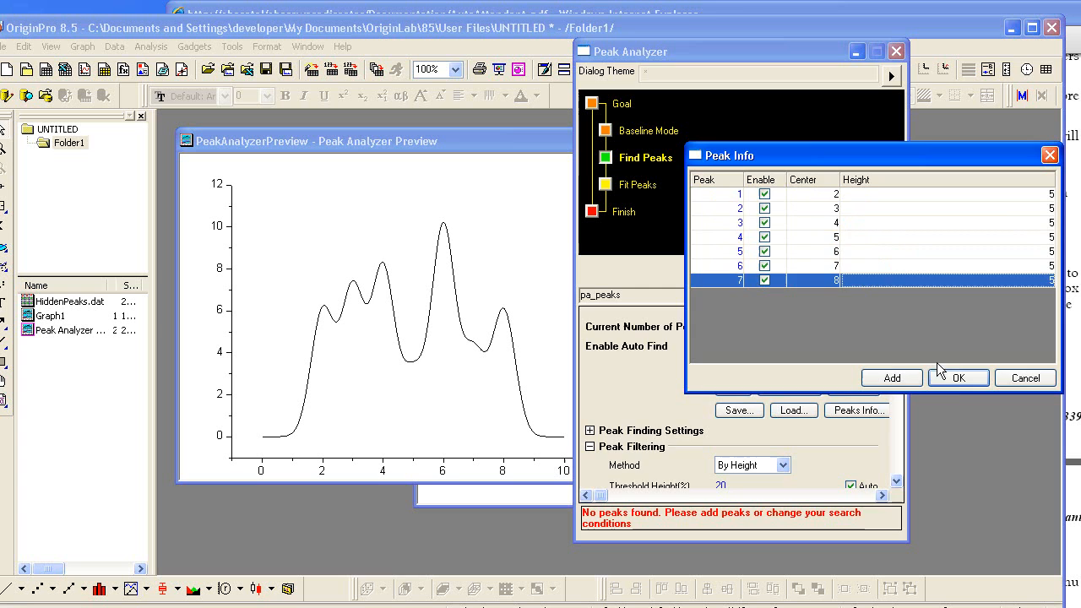
left_click(959, 378)
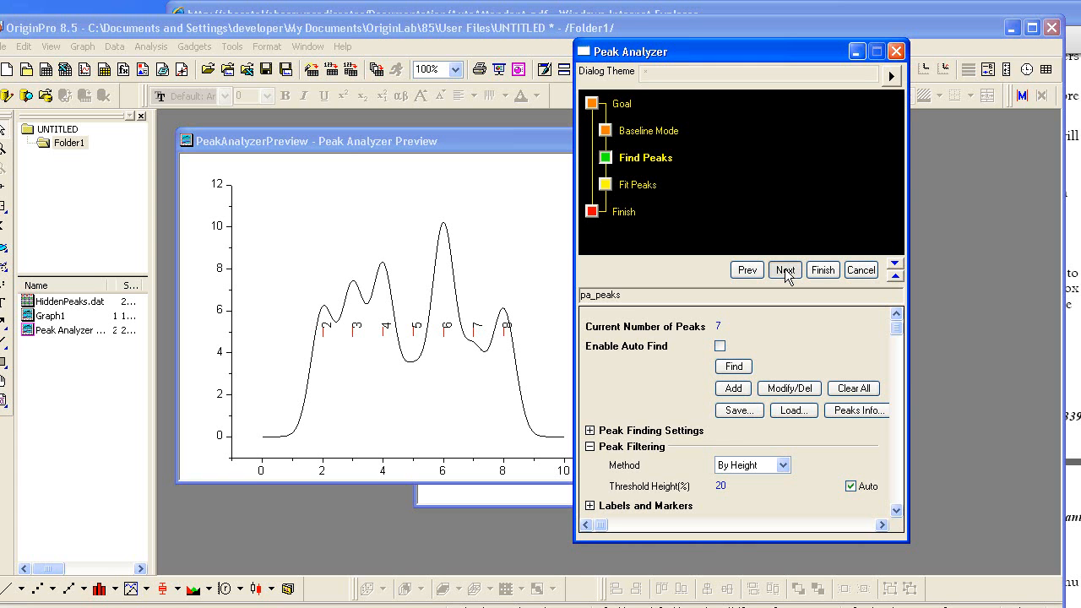
- Advance to Fit Peaks and preview the initial seven-Gaussian fit
left_click(784, 270)
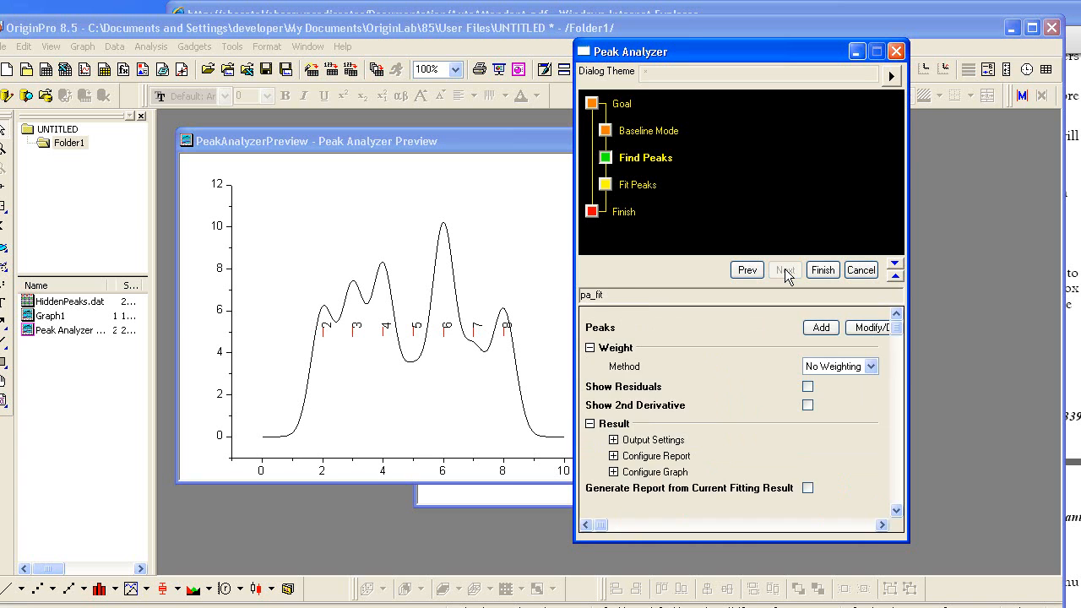
left_click(784, 271)
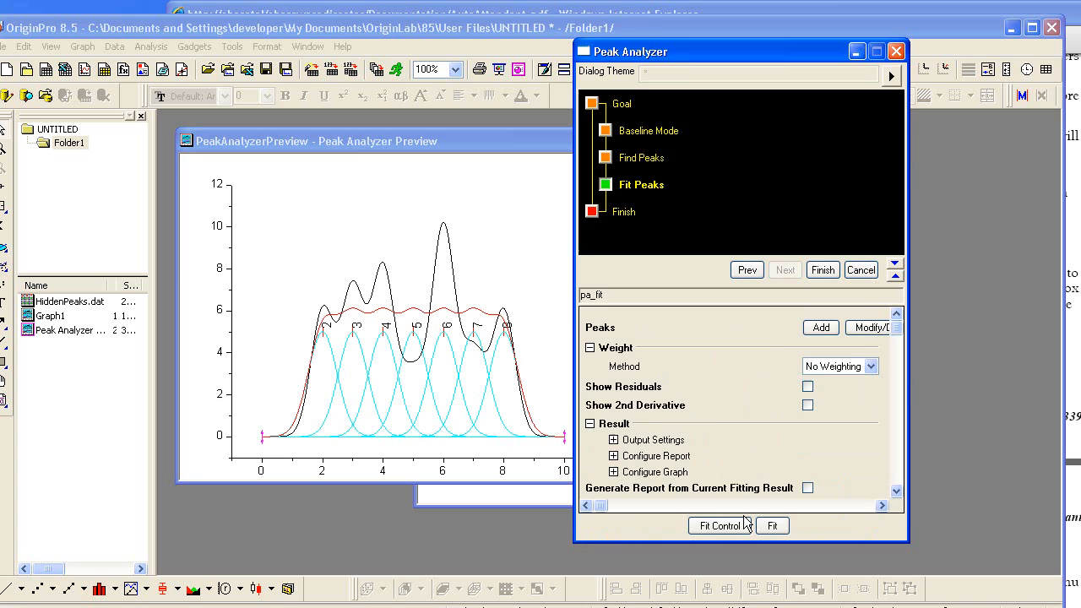
- In Peak Fit Parameters, mark xc Fixed and apply the same fixed state to all peak centers
left_click(719, 526)
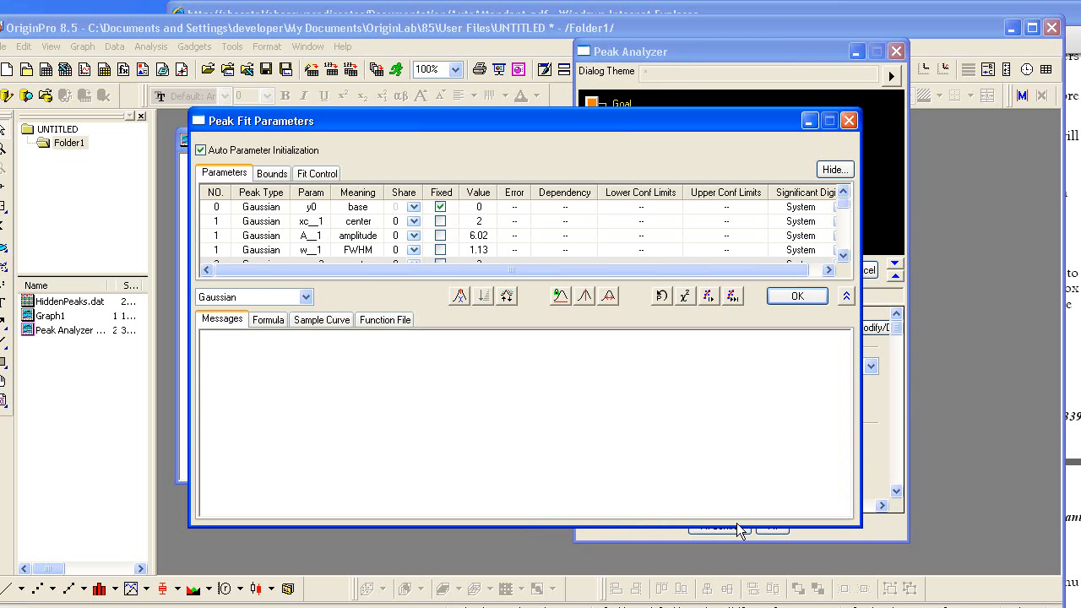
mouse_move(841, 334)
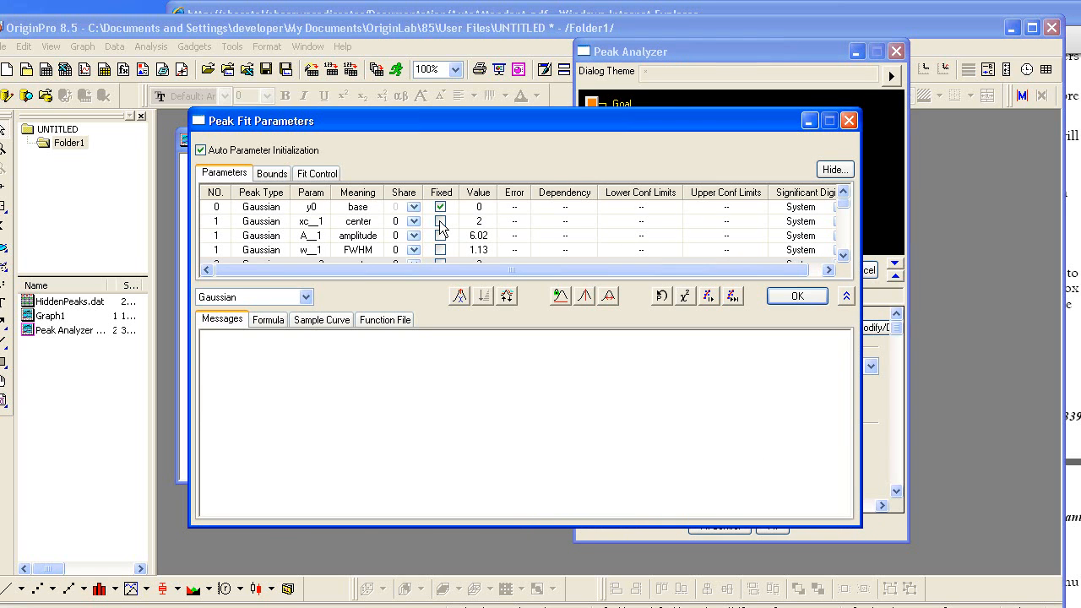
left_click(439, 219)
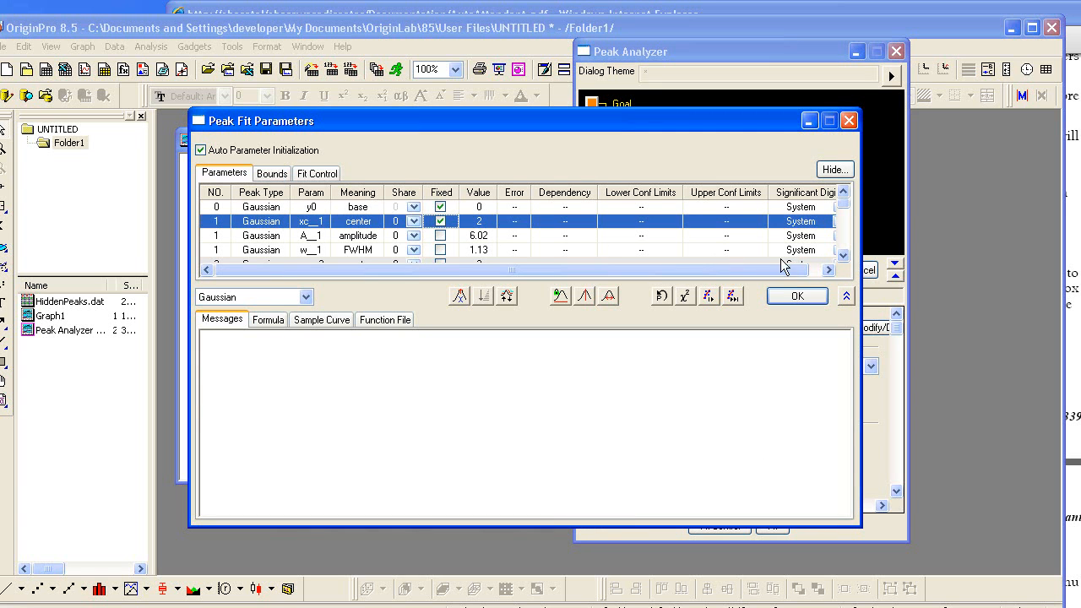
scroll("down", 3)
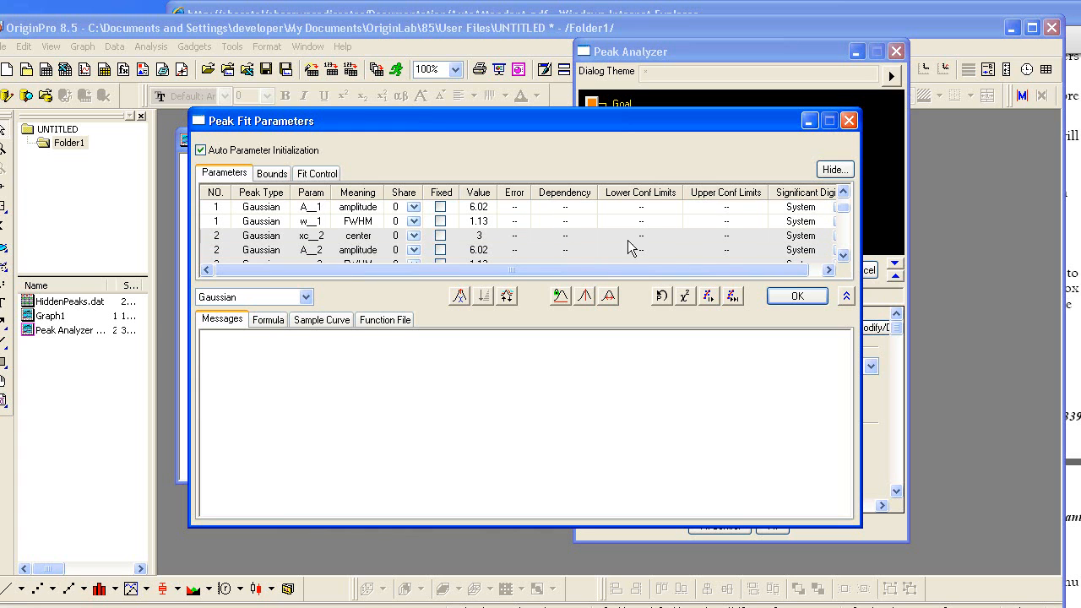
left_click(440, 235)
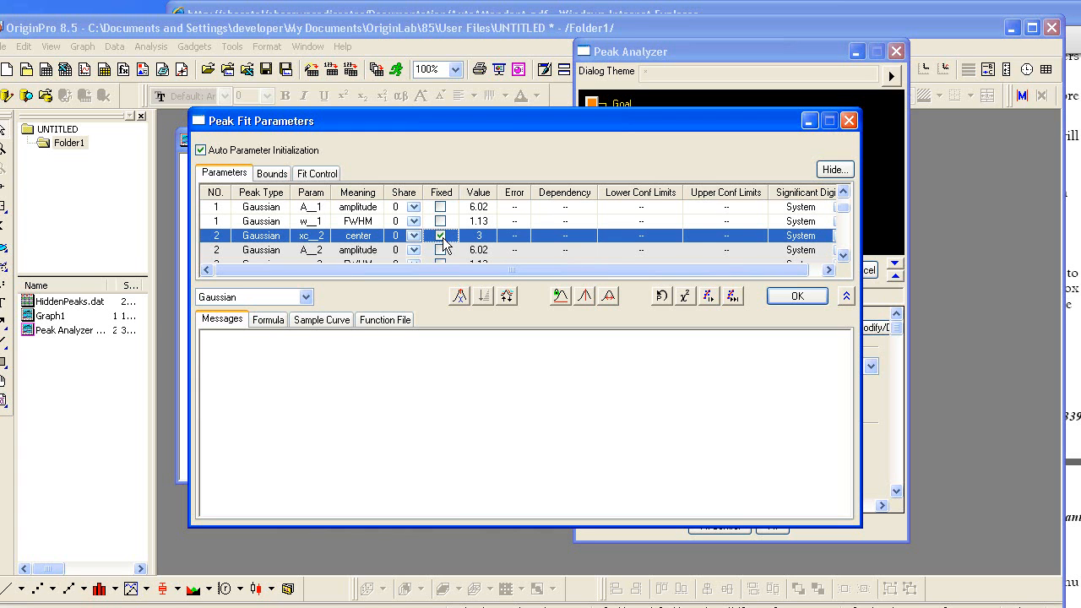
right_click(440, 235)
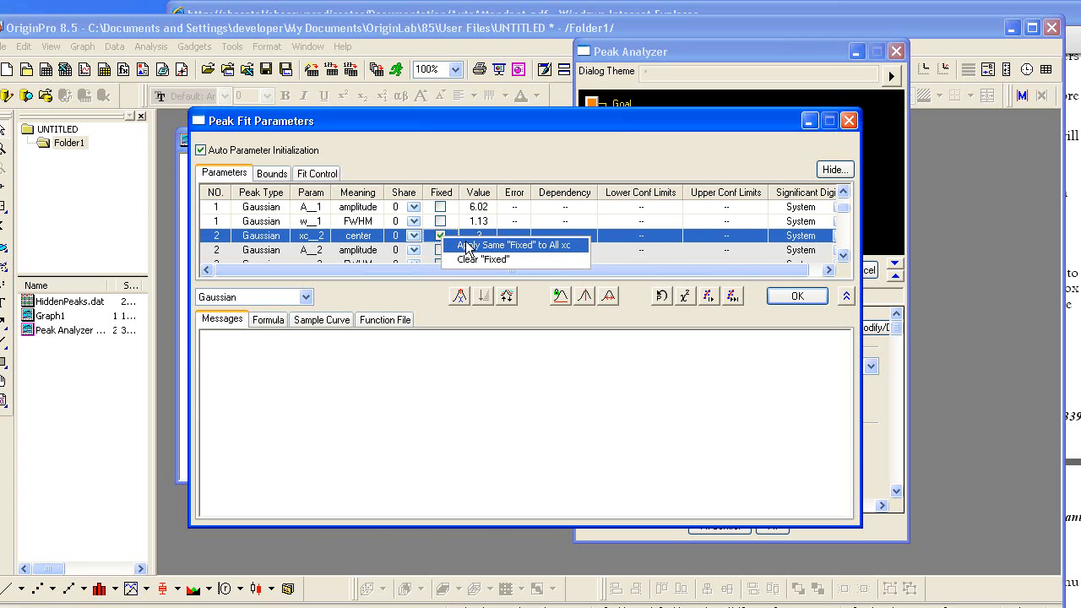
left_click(515, 245)
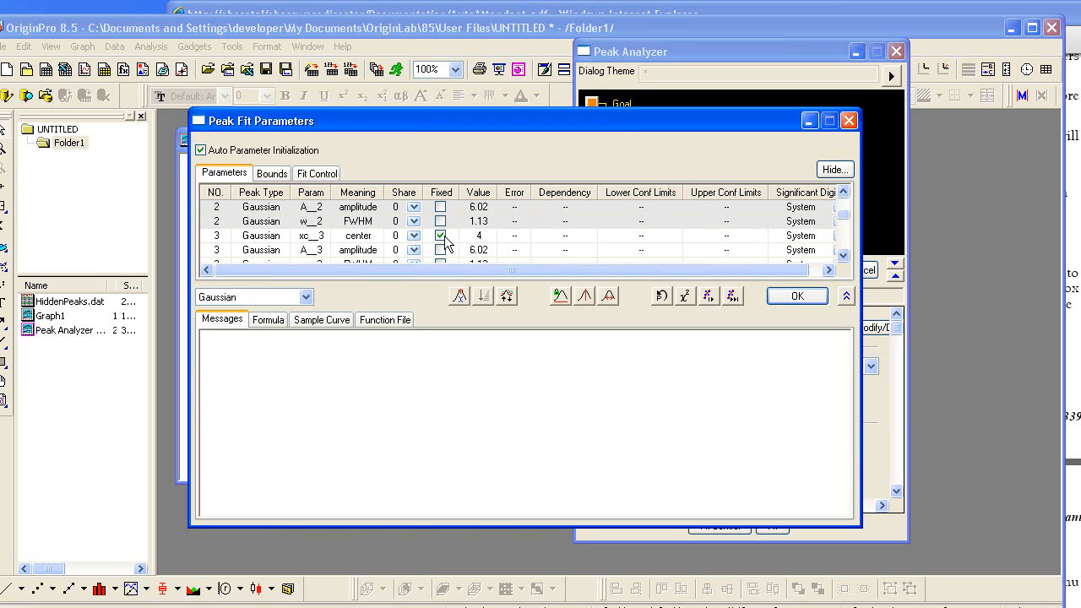
left_click(439, 237)
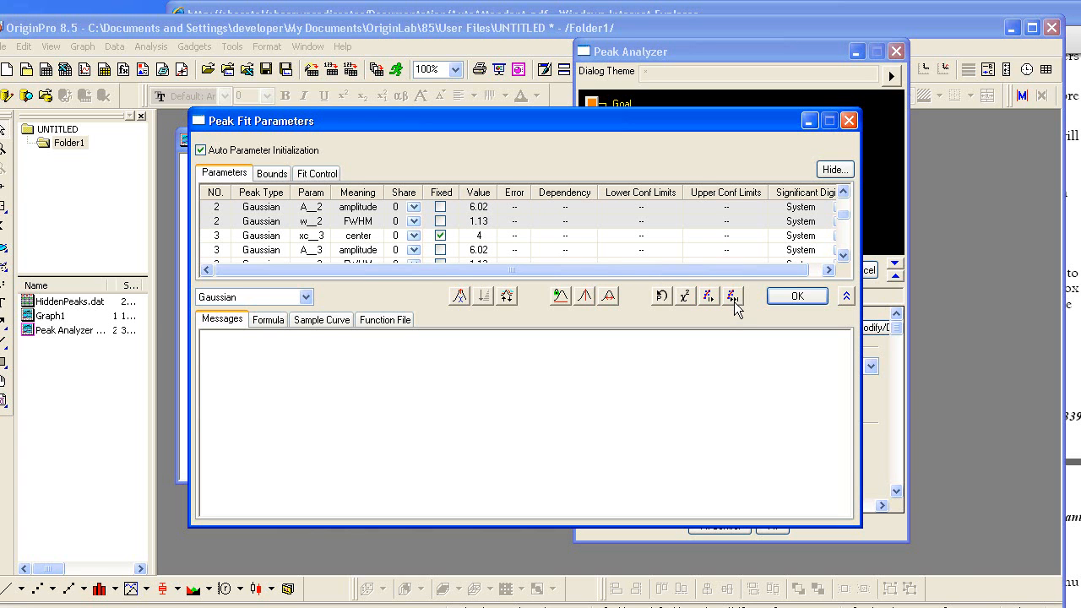
- Fit until converged and accept the fixed-center results
left_click(733, 295)
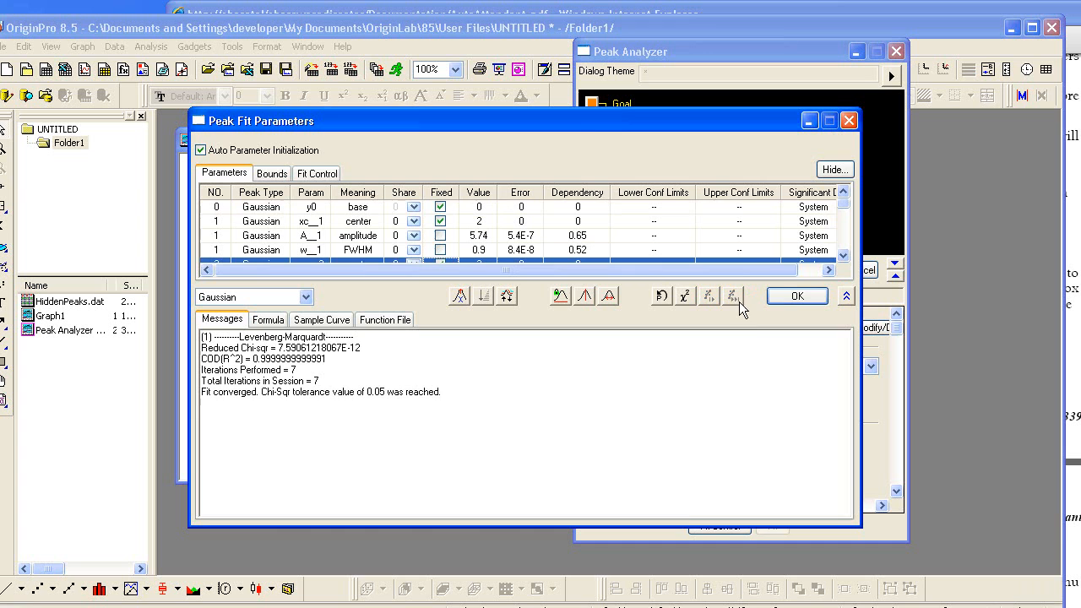
left_click(796, 296)
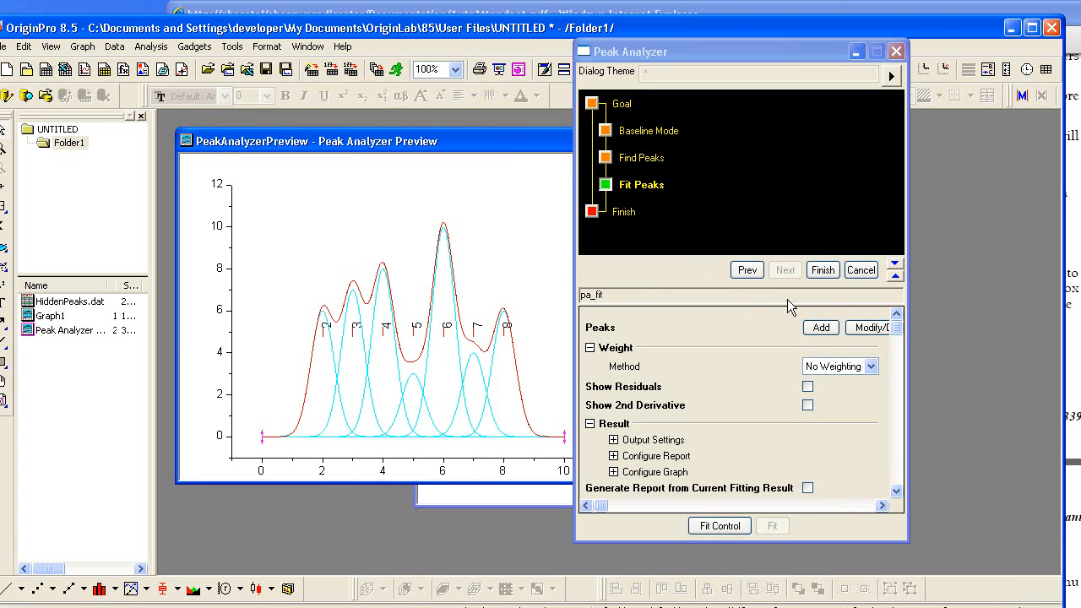
mouse_move(888, 137)
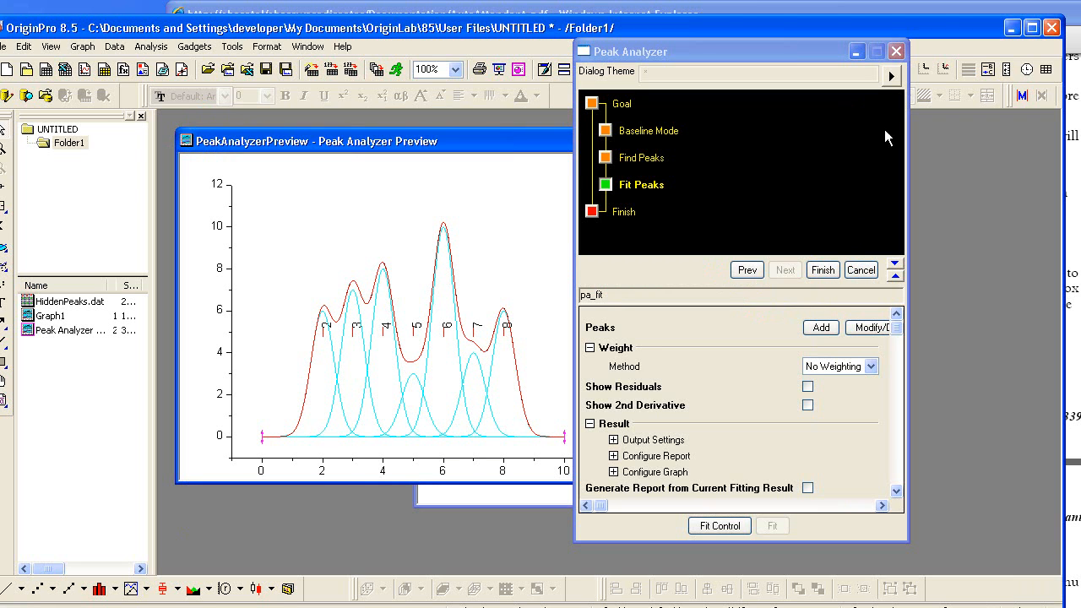
- Save the dialog theme as 'My PA fitting' with Fixed Status and Fixed Value included
left_click(892, 76)
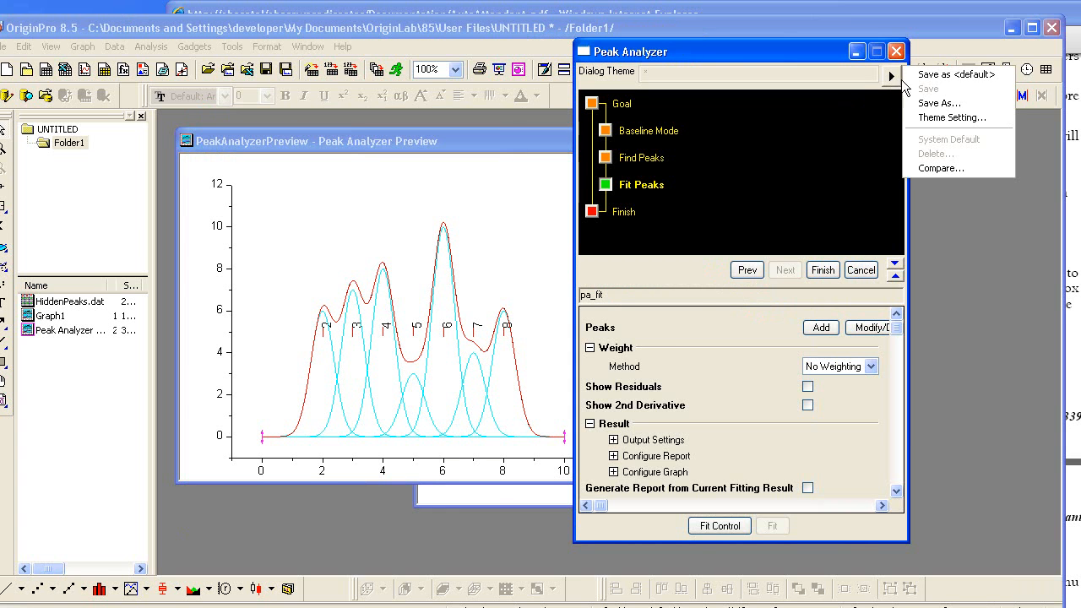
left_click(938, 103)
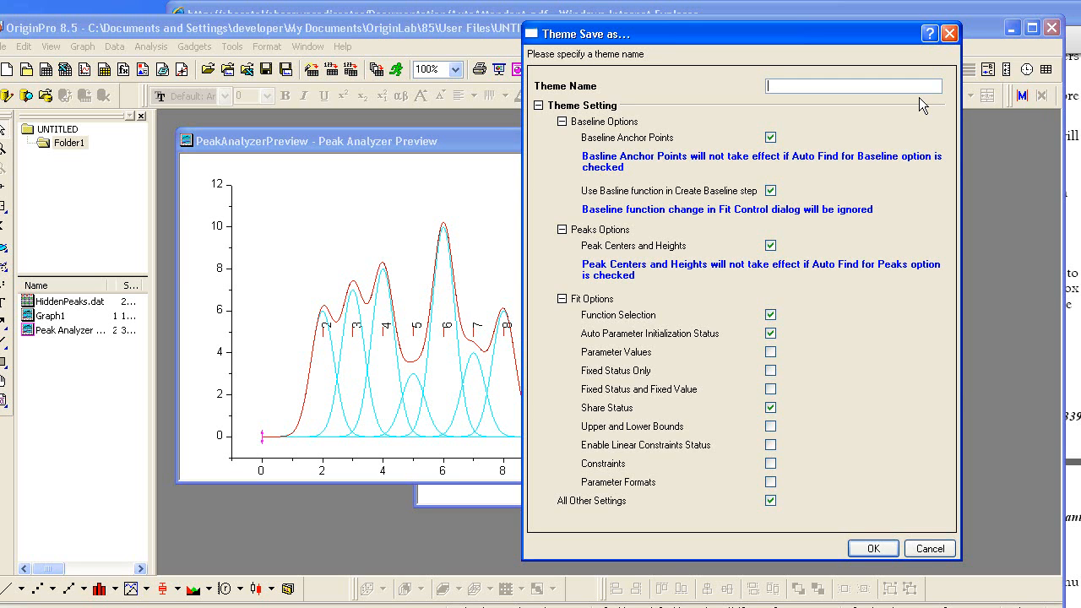
type("My")
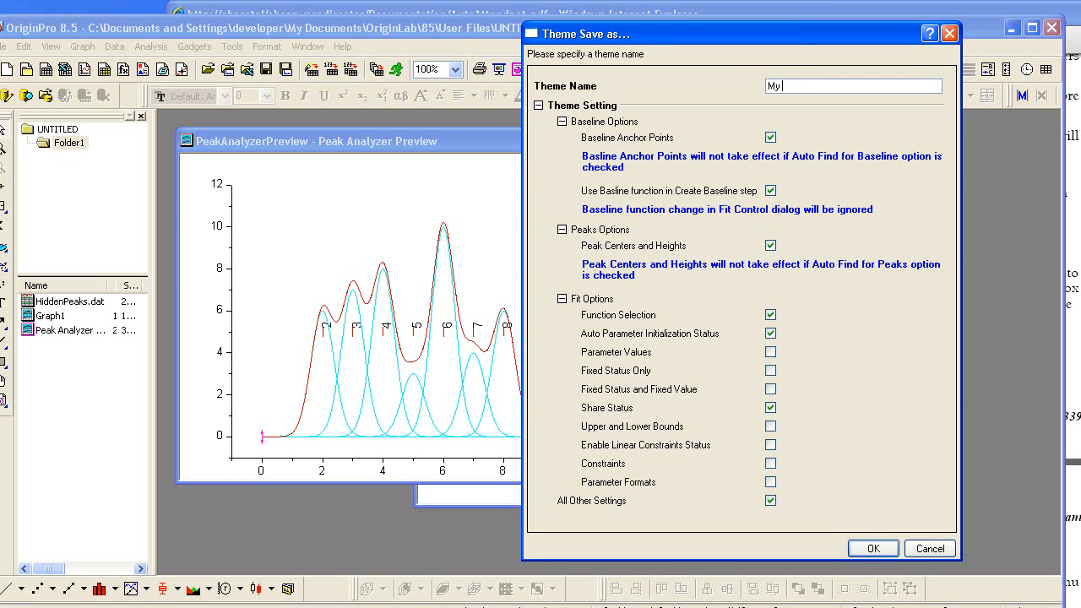
type("PA fitting")
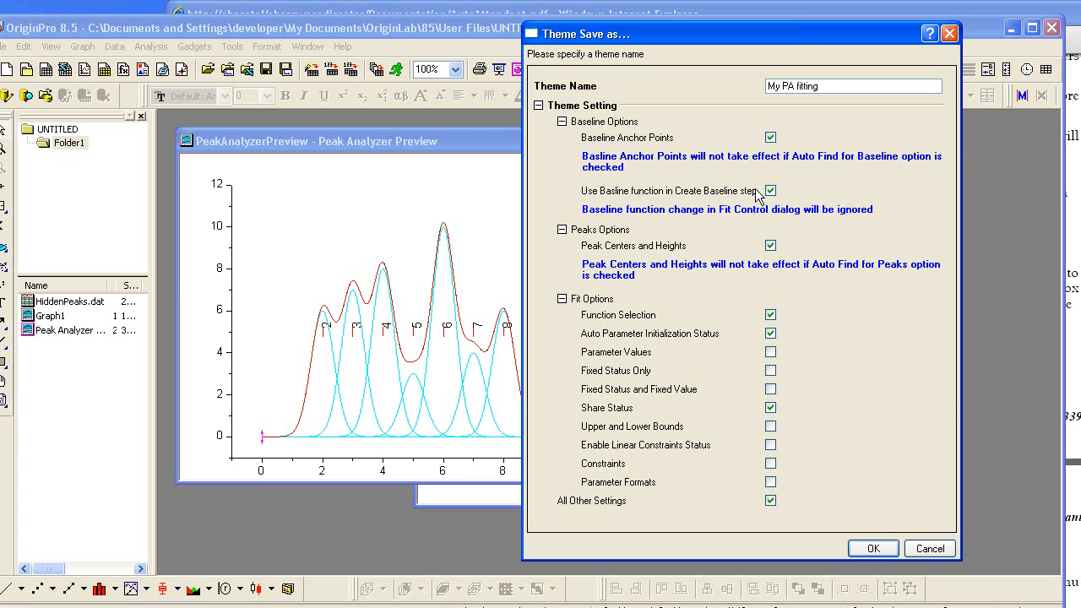
mouse_move(717, 344)
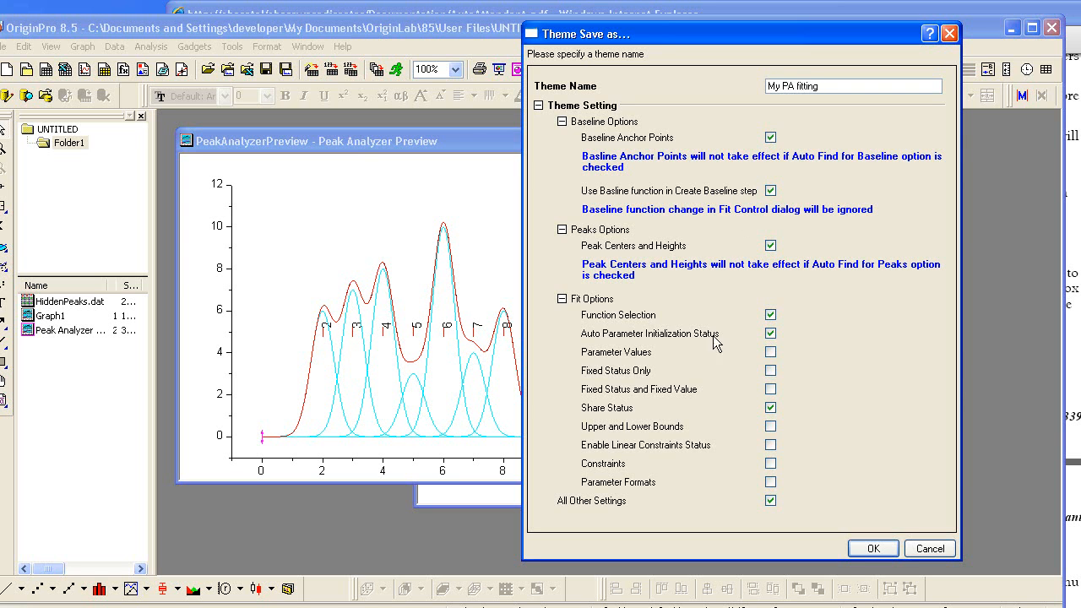
mouse_move(734, 405)
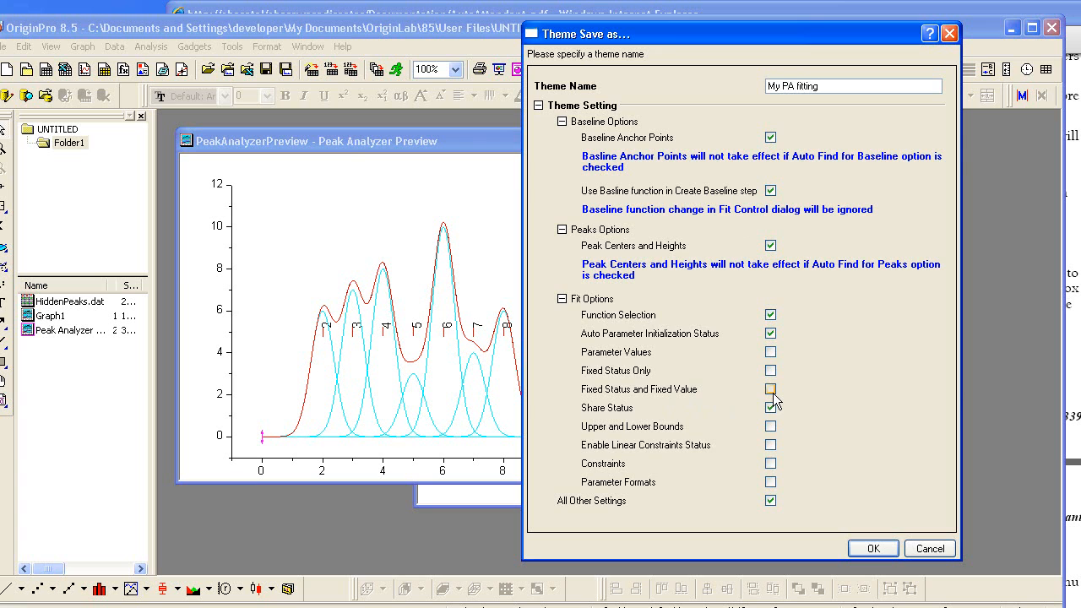
left_click(771, 389)
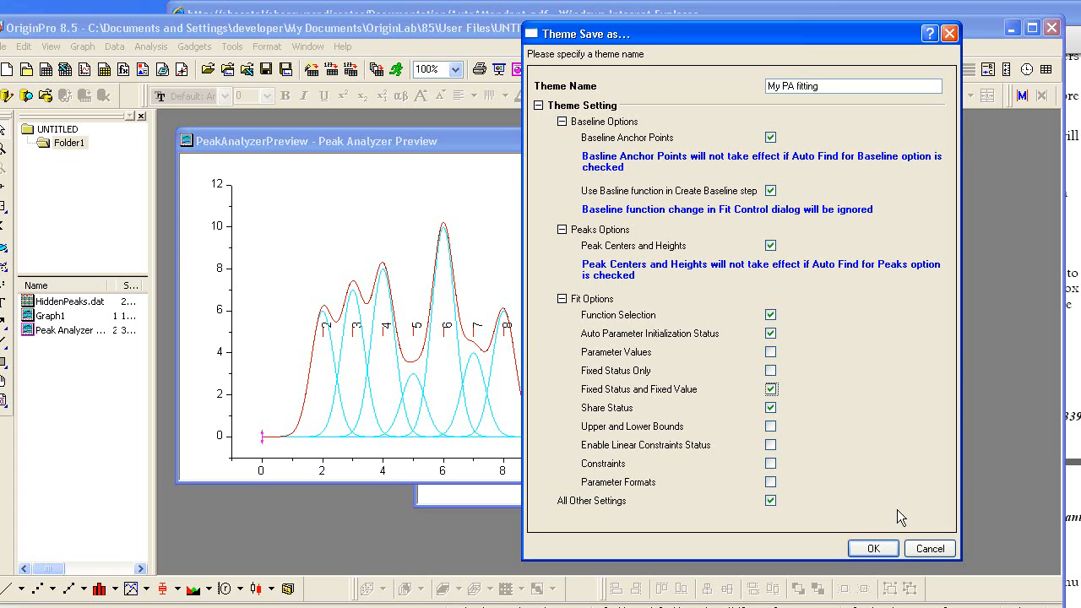
- Confirm the theme, finish the analysis to produce Graph2, and decline switching to the report sheet
left_click(872, 547)
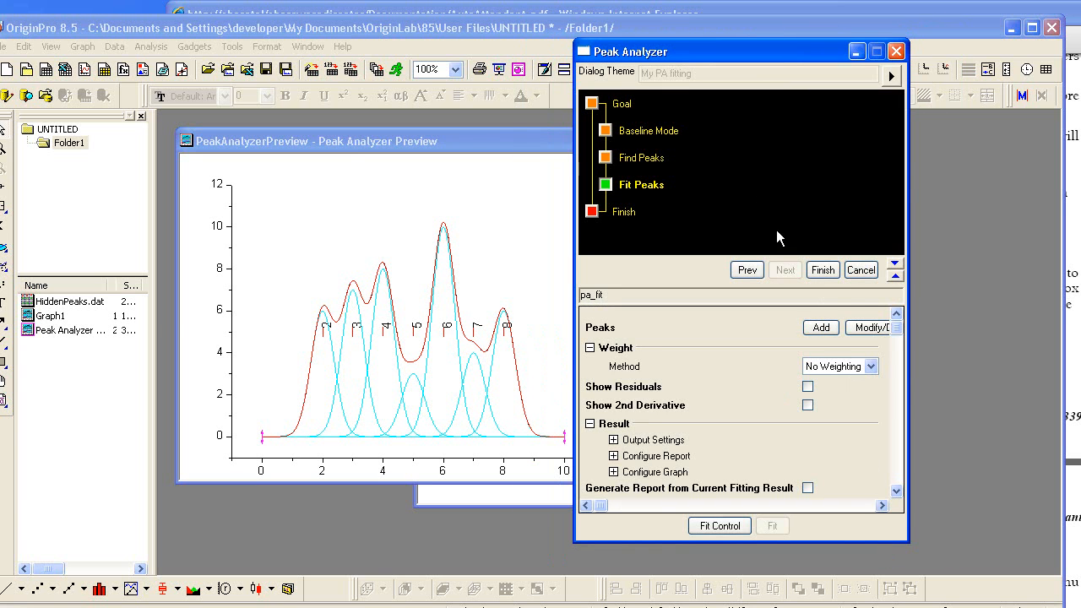
mouse_move(730, 82)
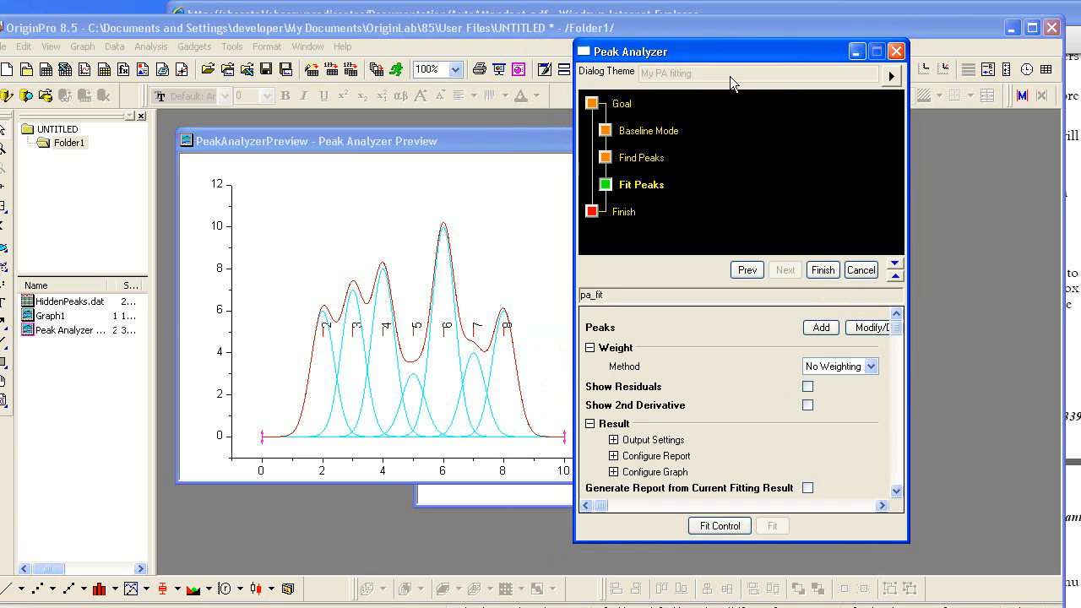
mouse_move(808, 199)
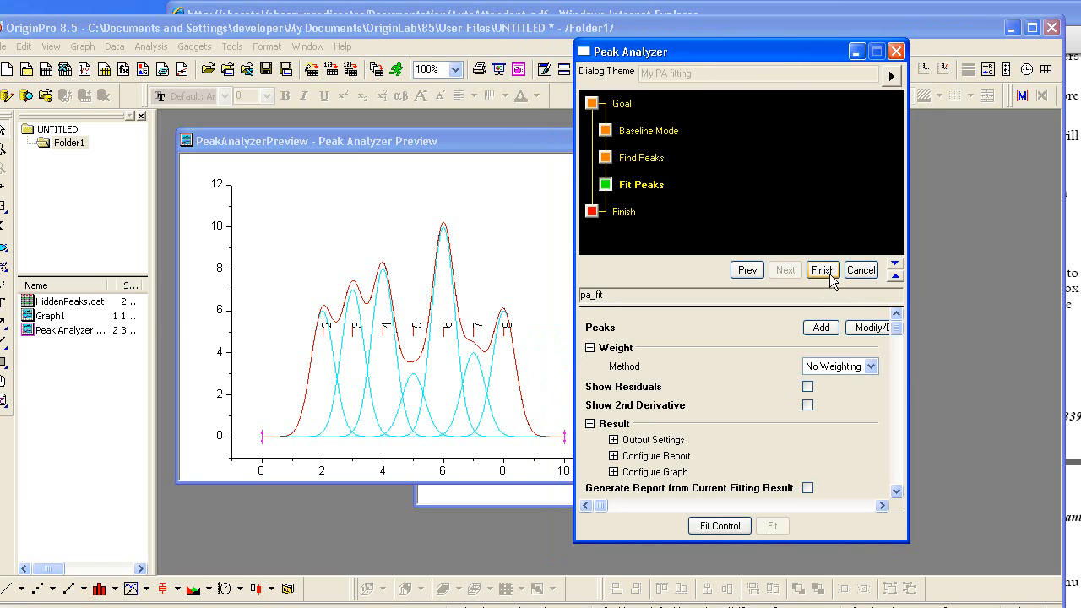
left_click(821, 271)
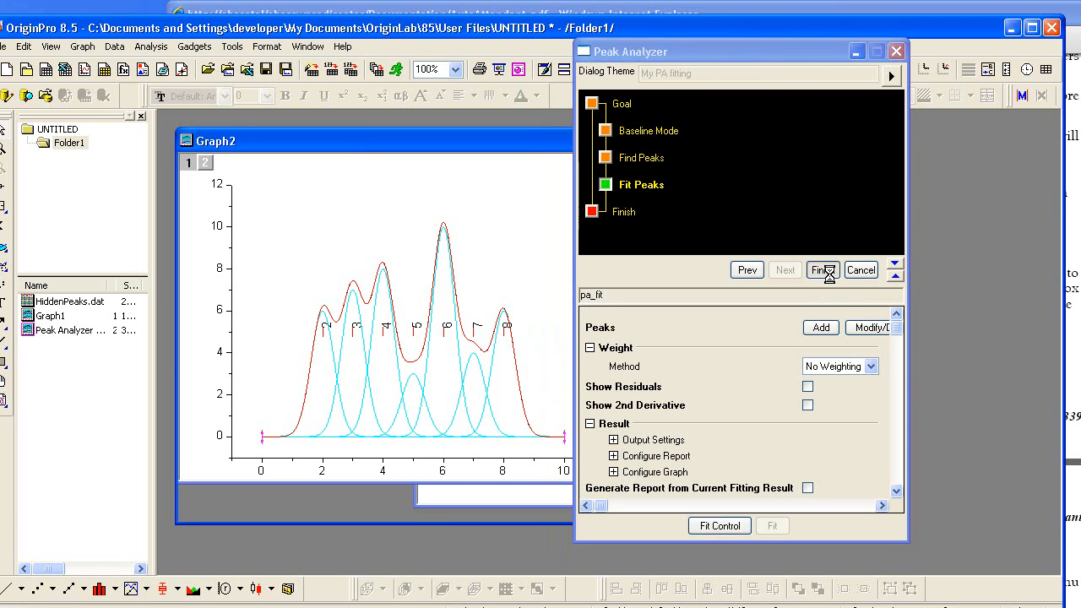
left_click(821, 270)
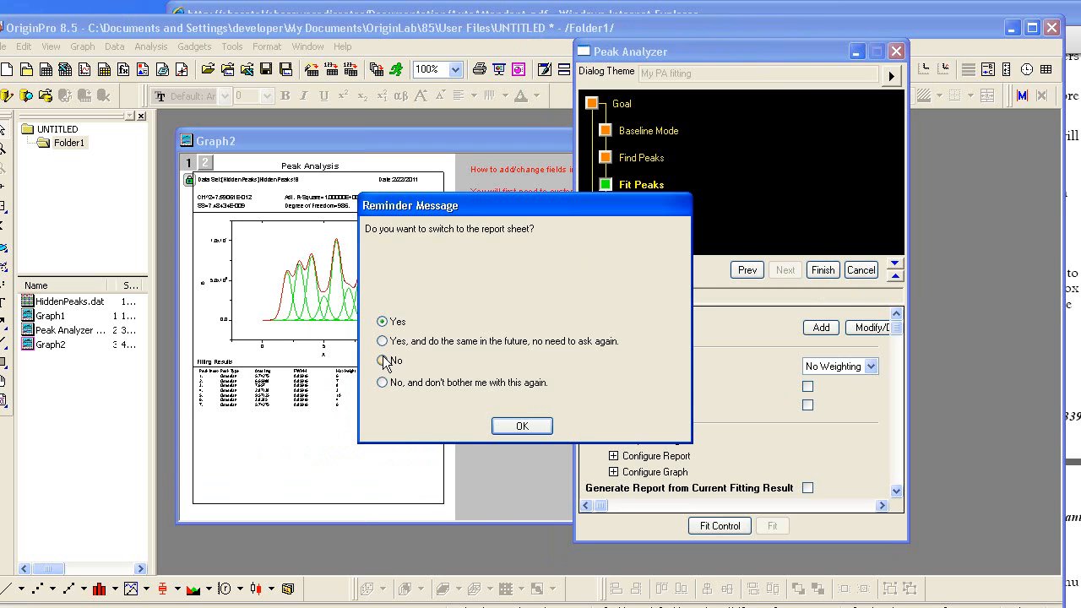
left_click(521, 426)
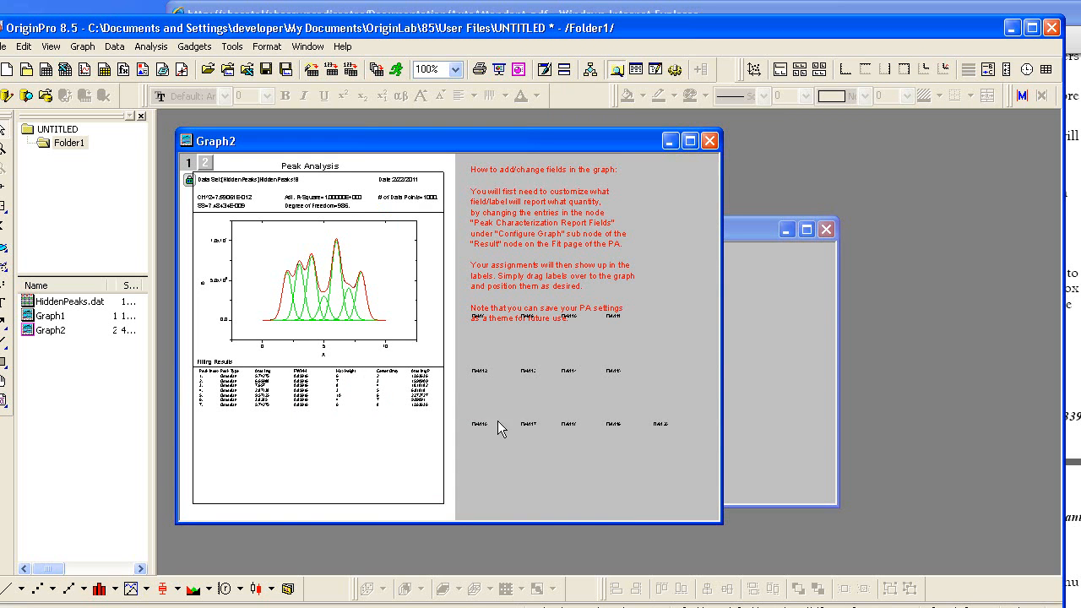
- Open the new Book1 data and select columns A(X) and B(Y) for analysis
left_click(71, 301)
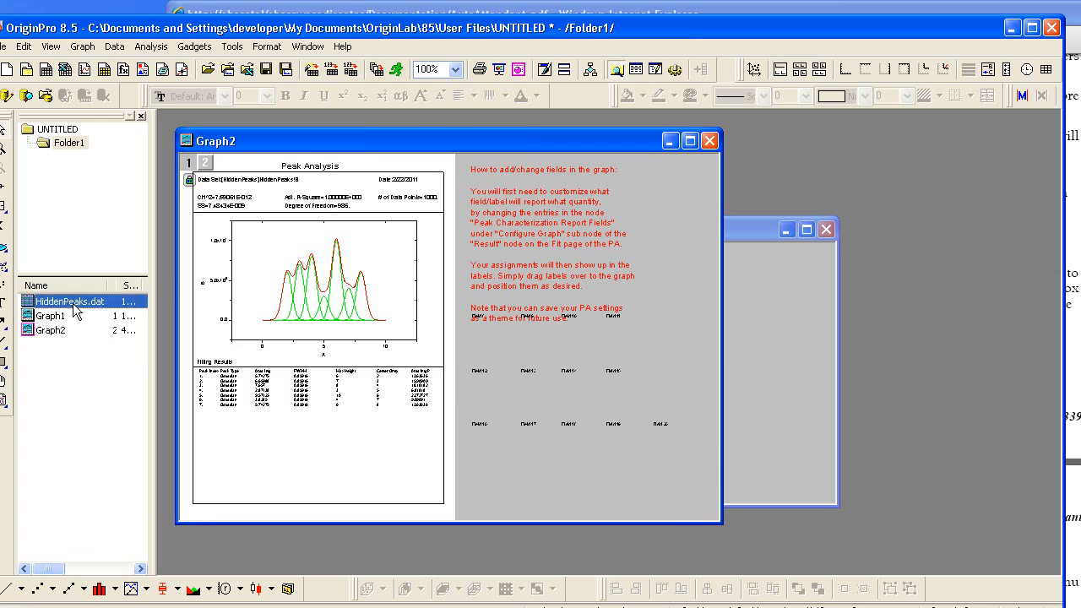
double_click(68, 301)
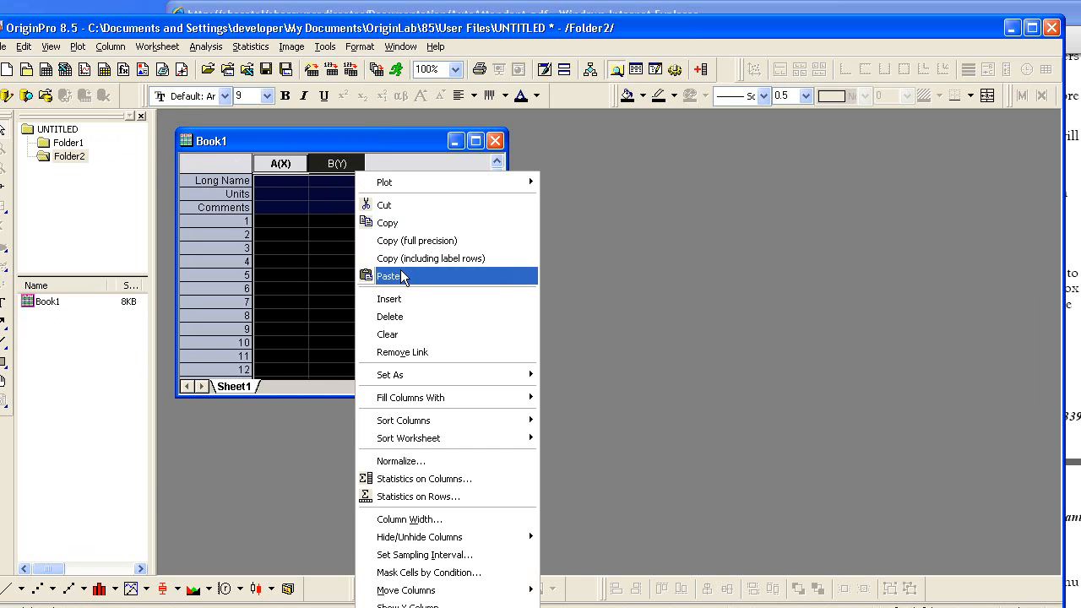
left_click(388, 277)
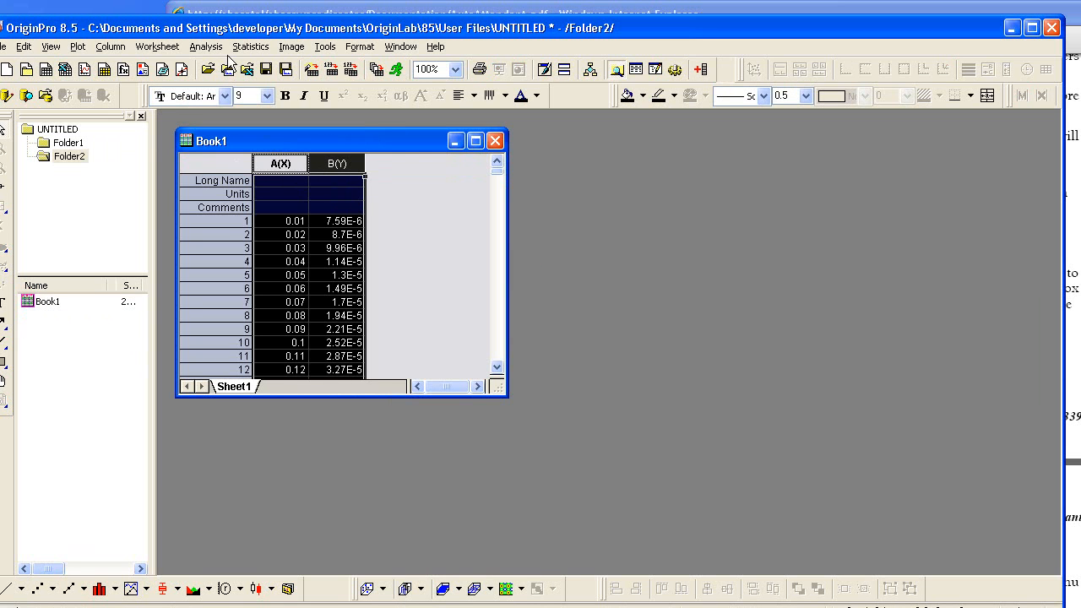
left_click(206, 47)
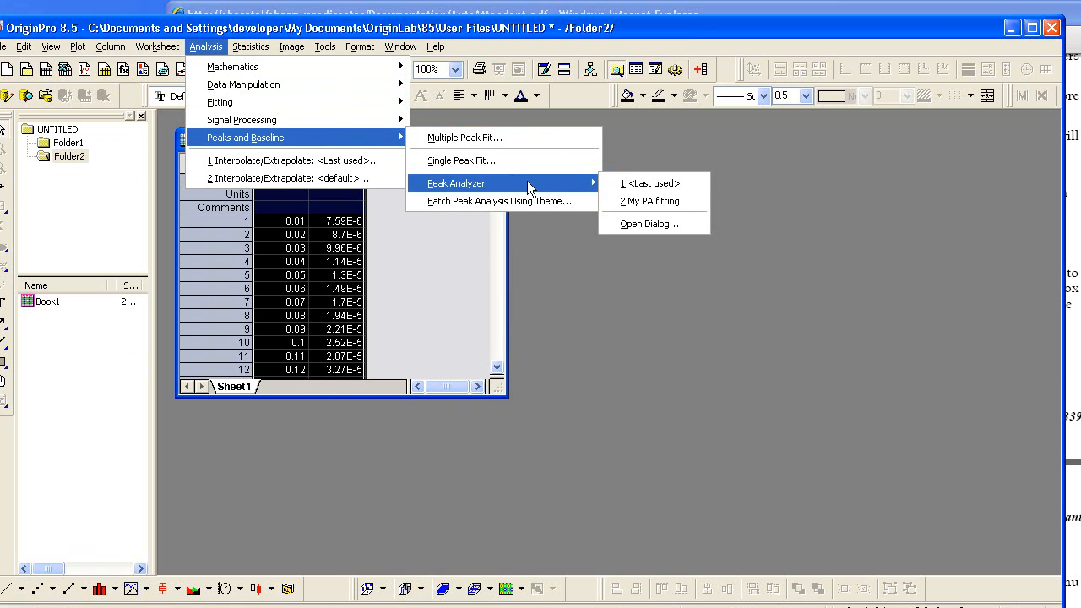
mouse_move(656, 201)
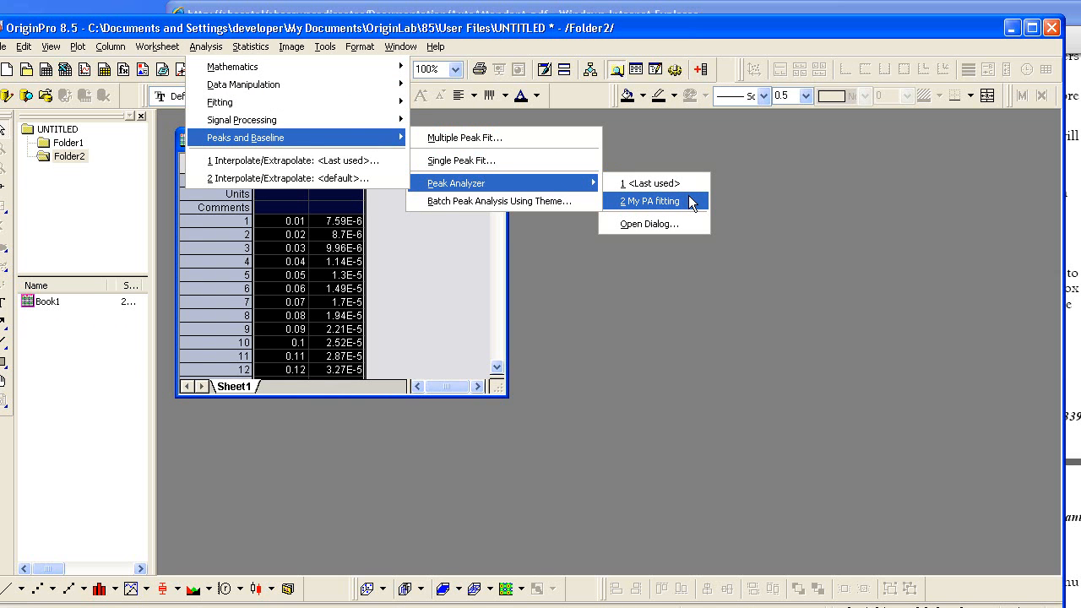
- Run Peak Analyzer theme My PA fitting on Book1, accept the reminder, and return to Sheet1
left_click(649, 201)
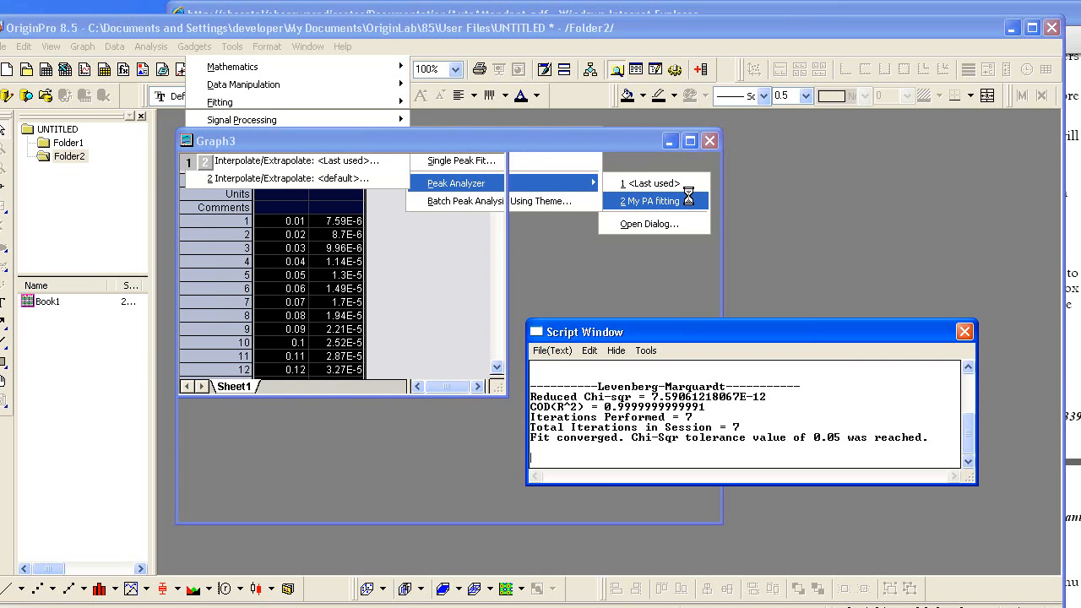
left_click(648, 201)
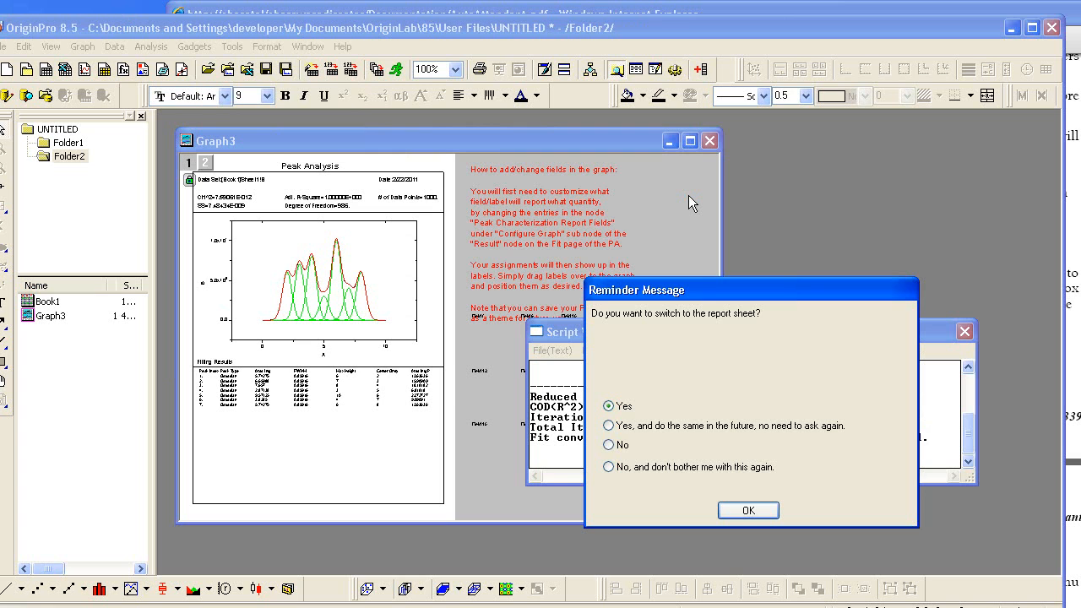
mouse_move(706, 395)
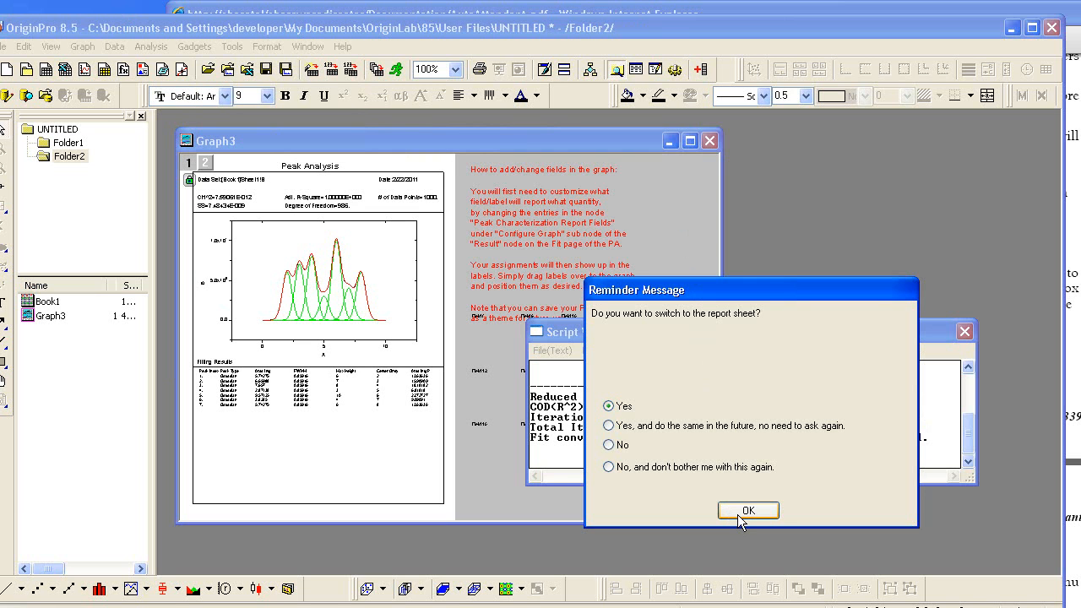
left_click(746, 510)
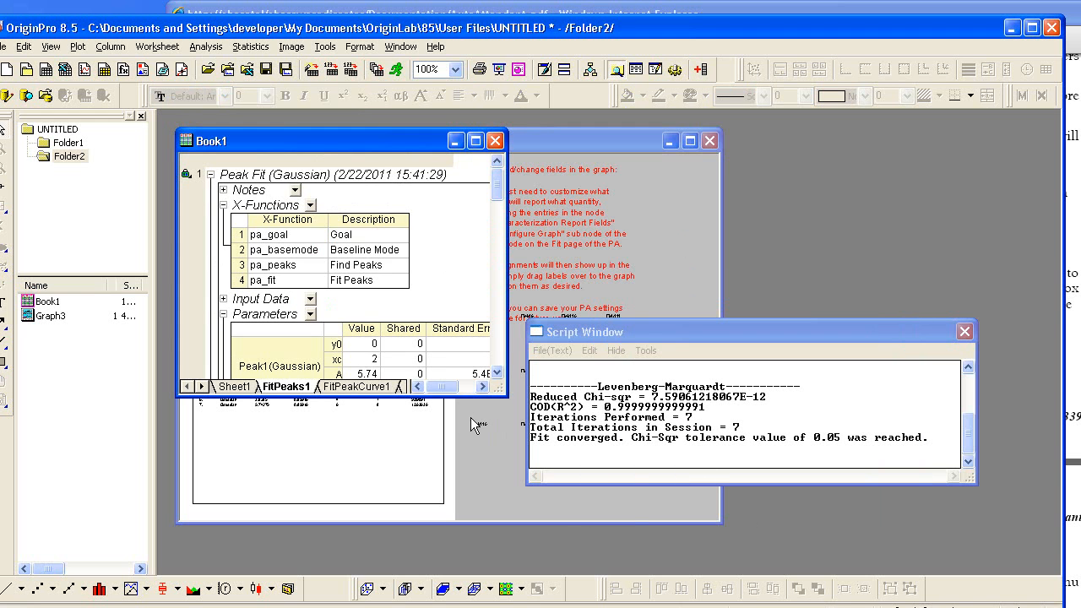
left_click(233, 385)
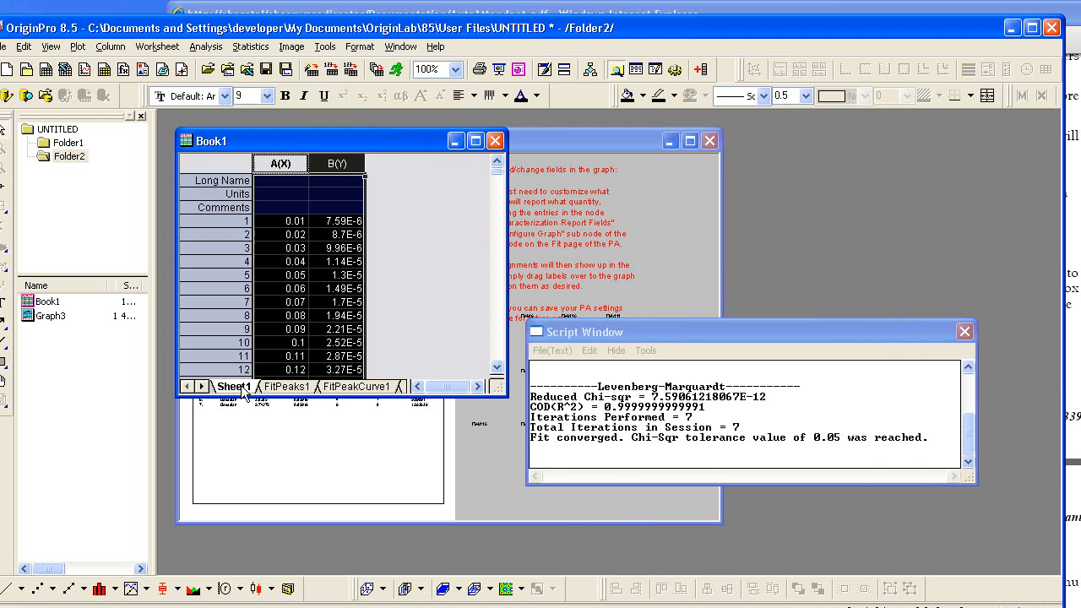
- Maximize Book1, close the Script Window, and show PeakProperties1 listing seven Gaussian peaks
left_click(285, 385)
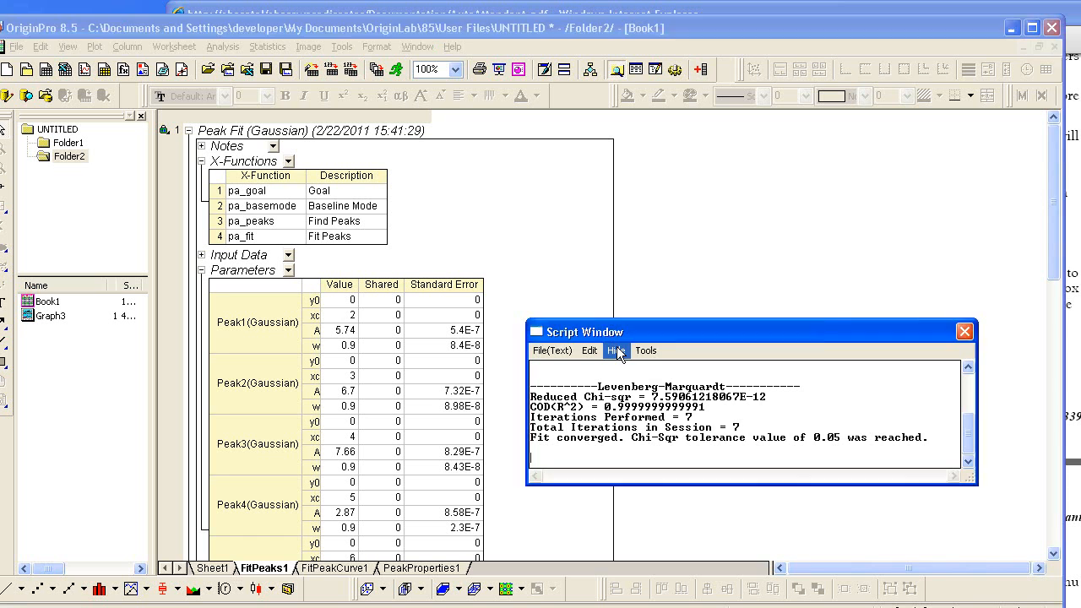
left_click(965, 331)
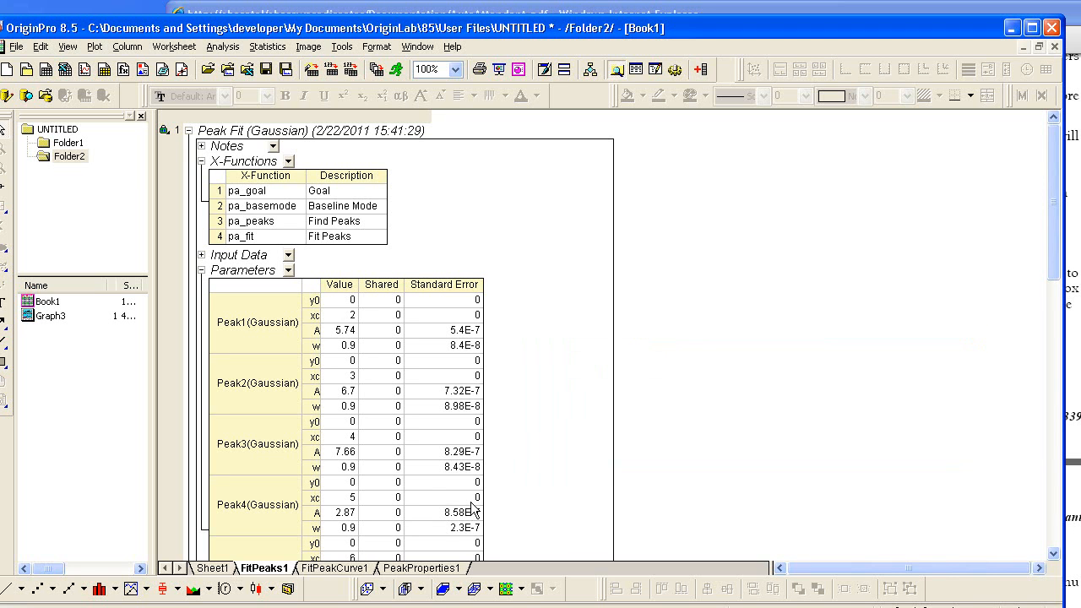
scroll("down", 3)
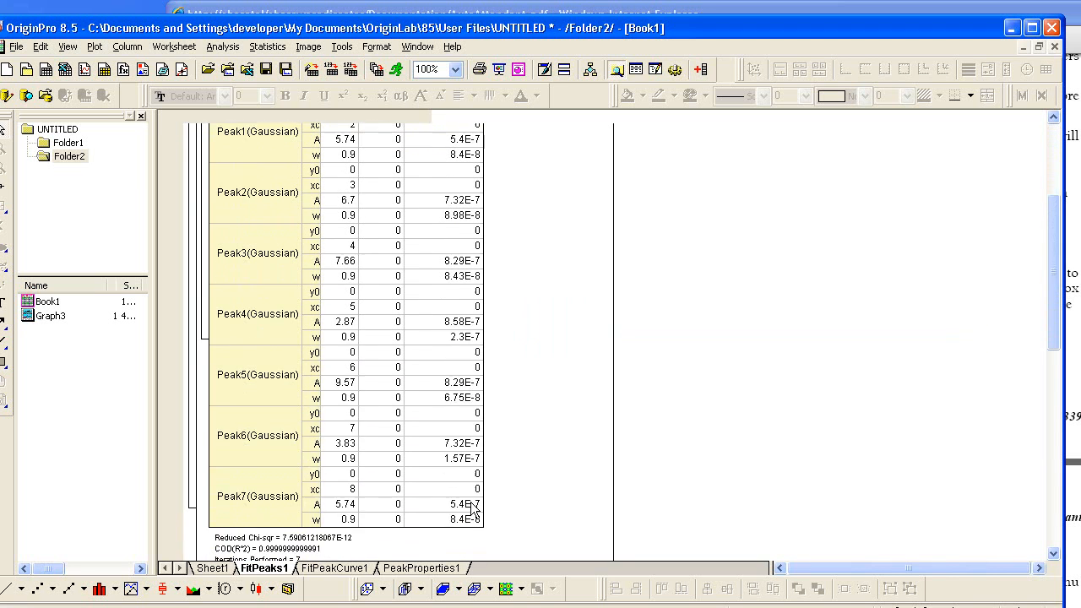
scroll("down", 3)
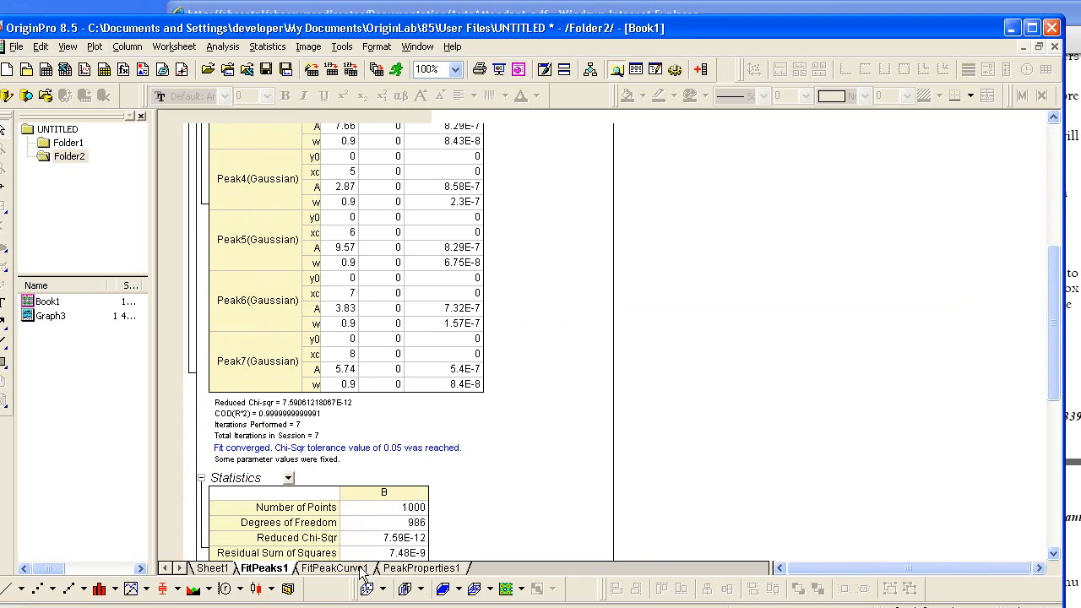
left_click(421, 568)
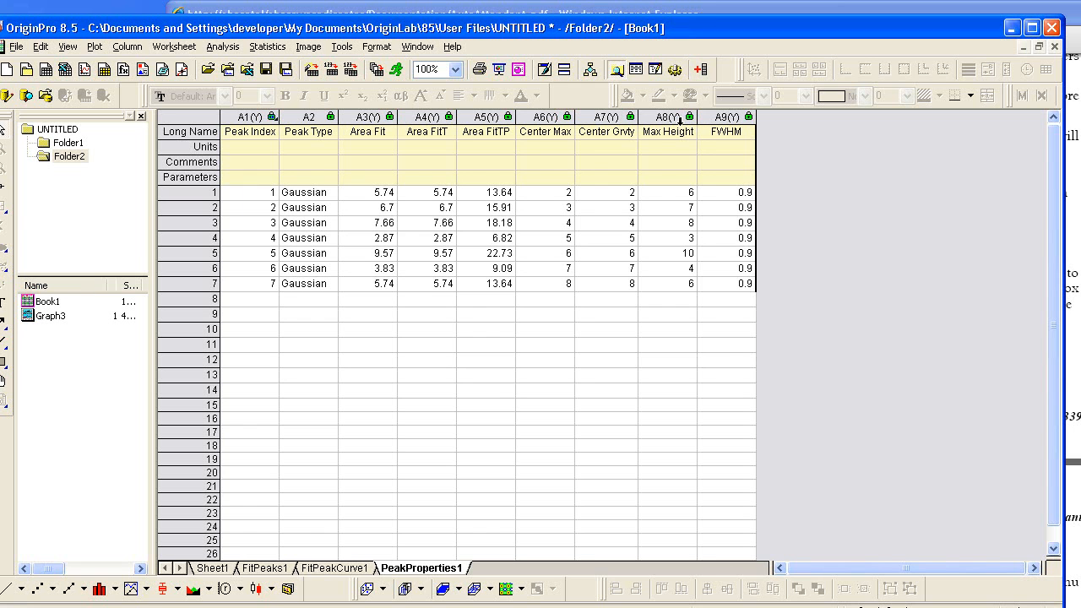
mouse_move(600, 228)
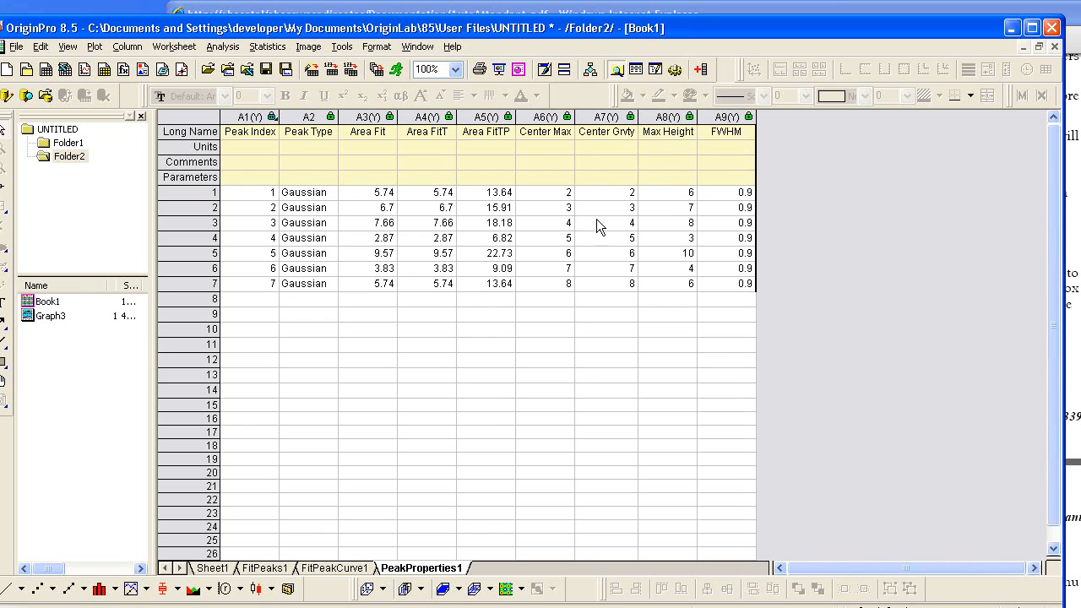
mouse_move(500, 422)
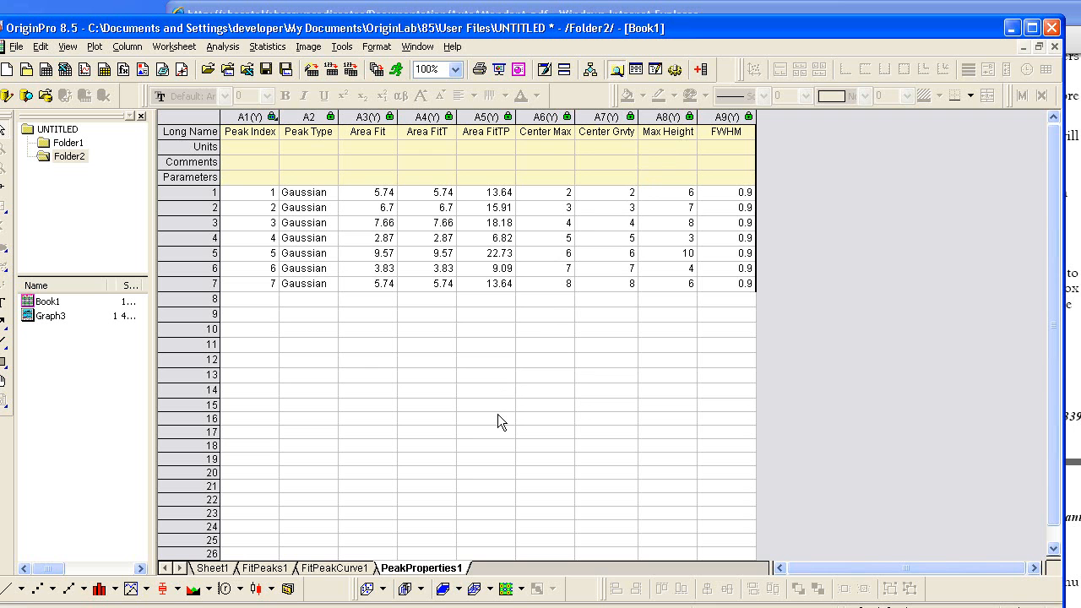
mouse_move(450, 459)
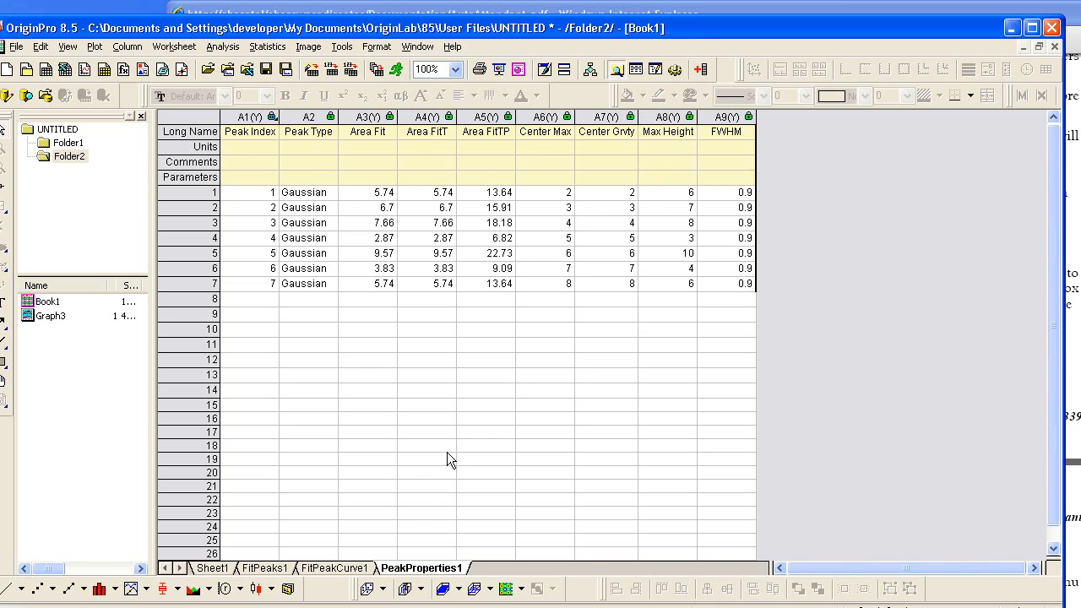
- Return to the FitPeaks1 report and bring up the rework actions on its green lock icon
left_click(264, 567)
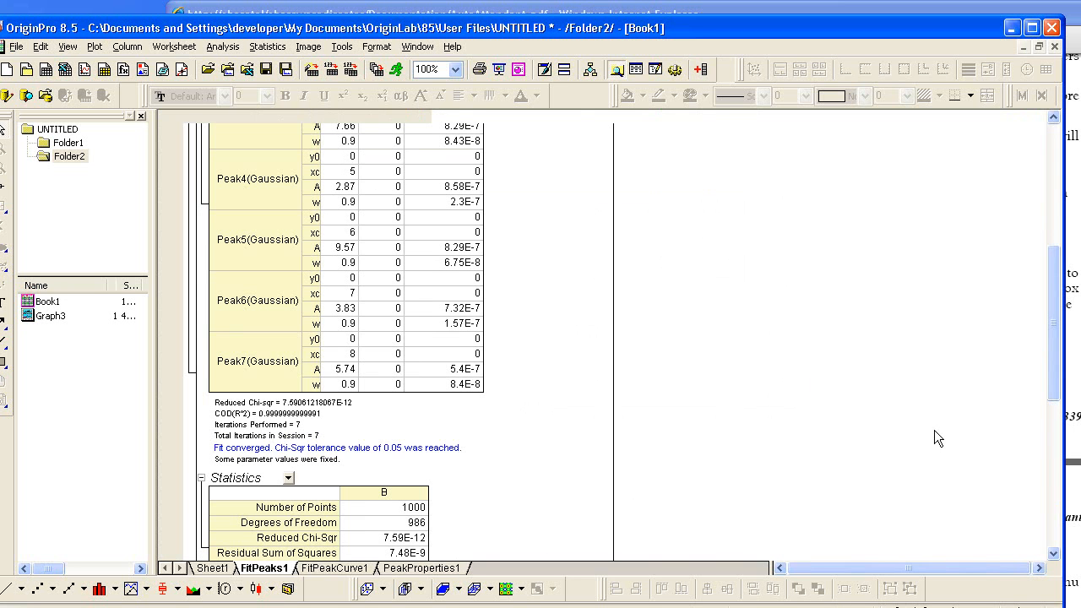
scroll("up", 3)
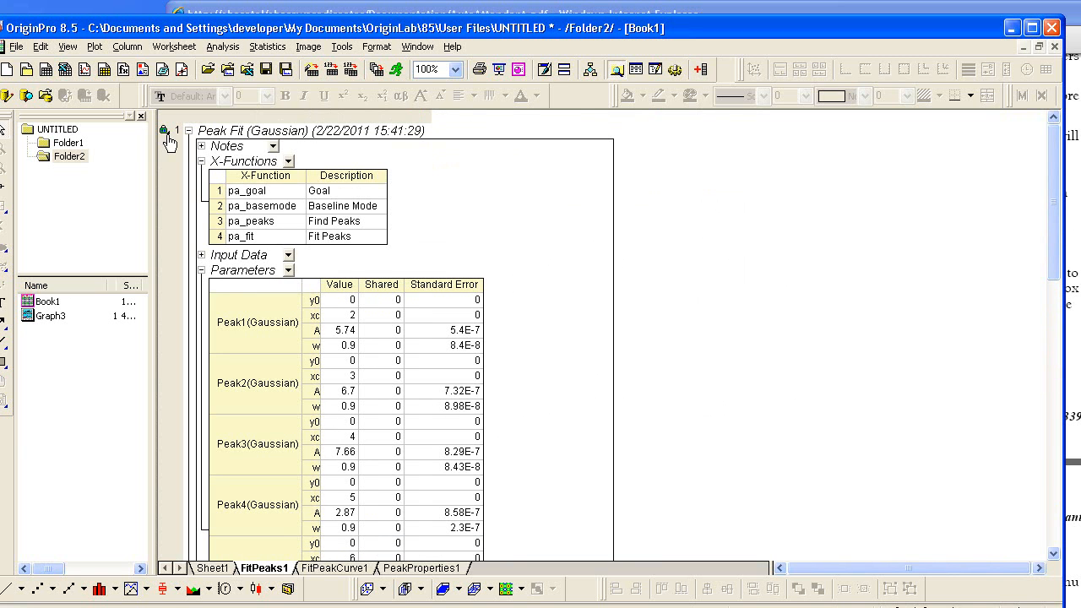
right_click(166, 132)
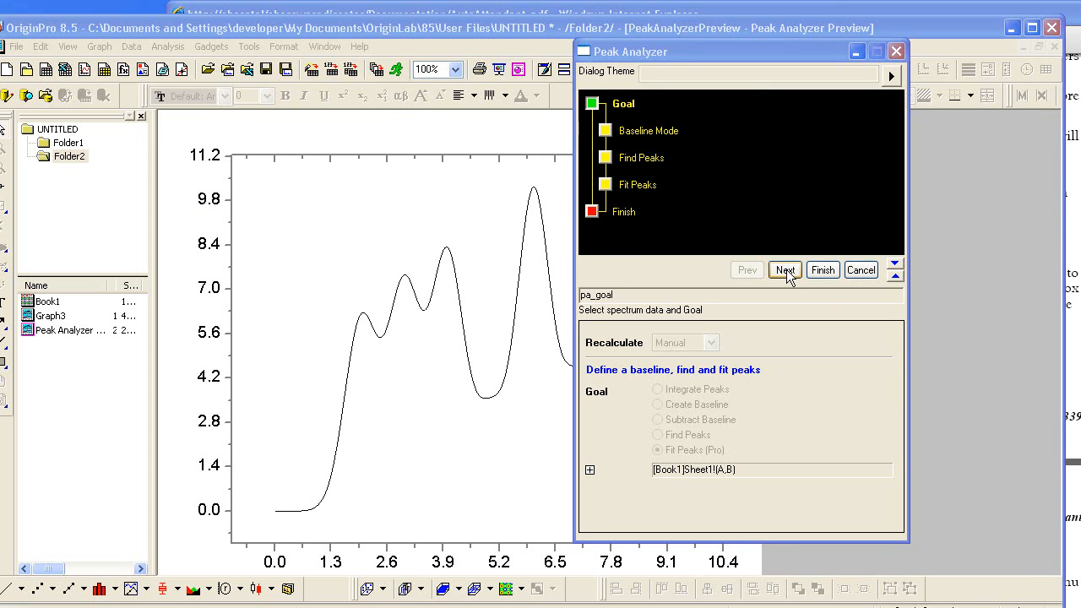
mouse_move(862, 279)
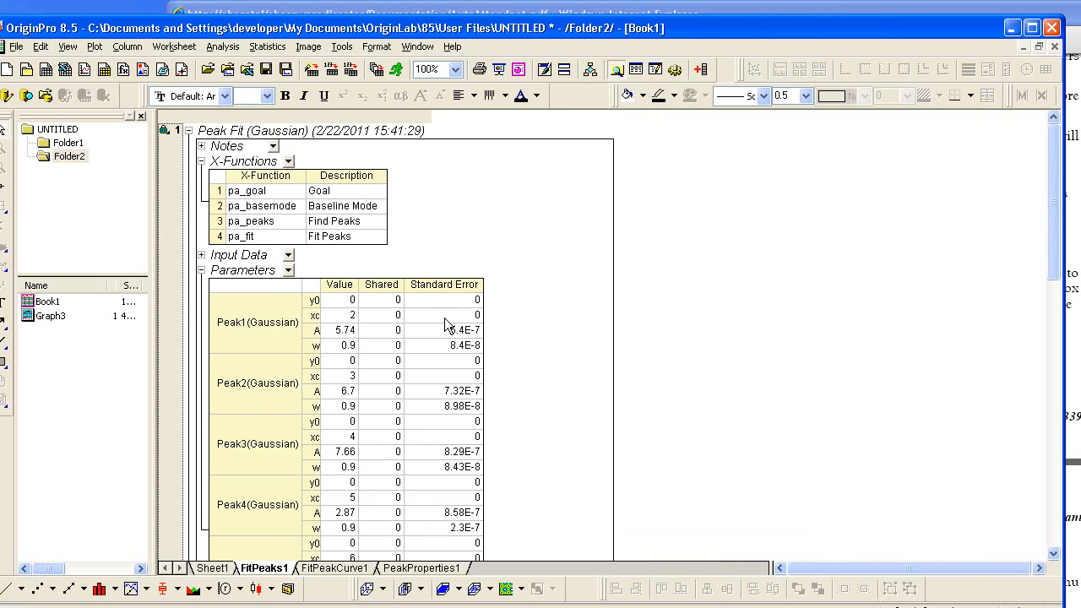
- Start saving Book1 with its fit report via File > Save Workbook As Analysis Template
left_click(16, 47)
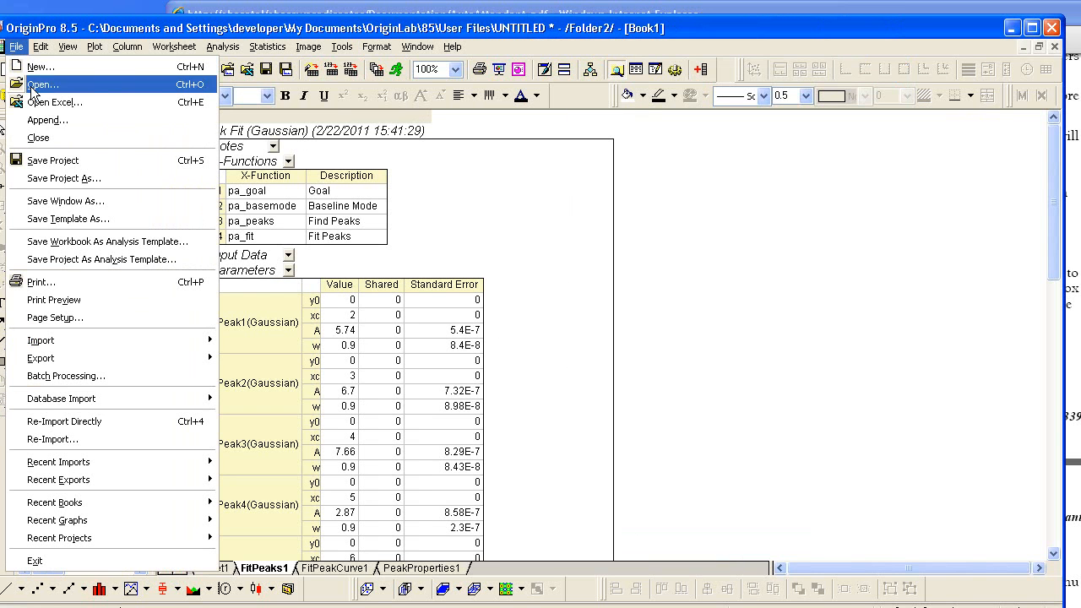
mouse_move(109, 241)
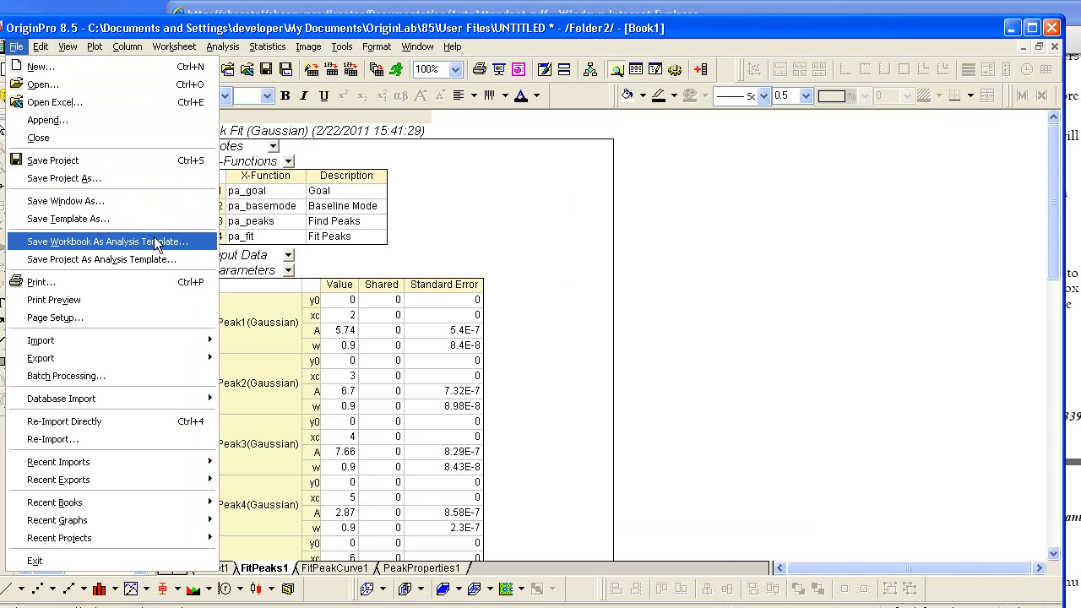
mouse_move(199, 252)
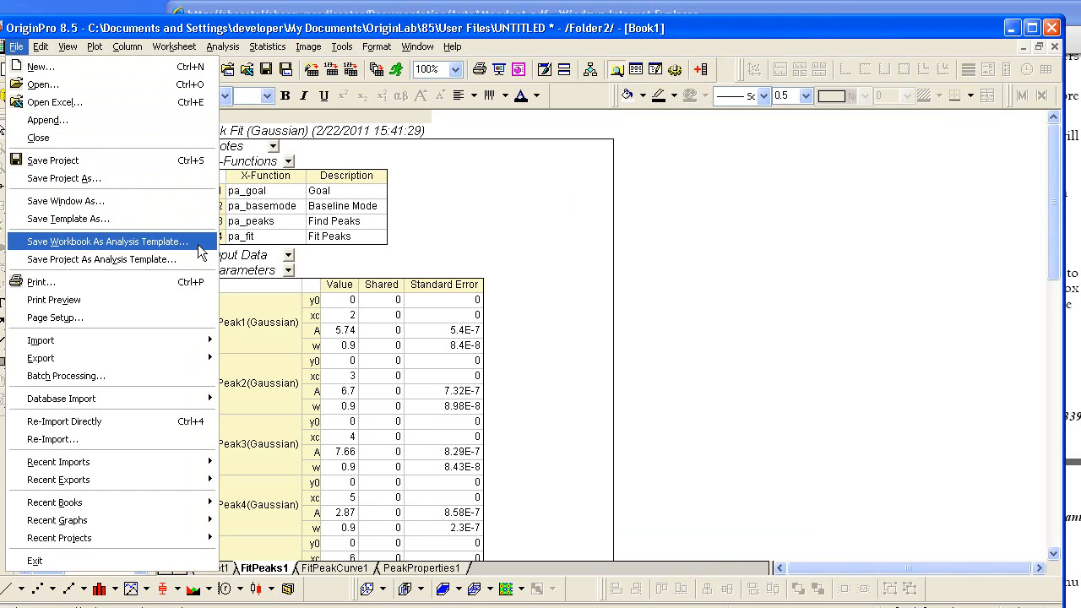